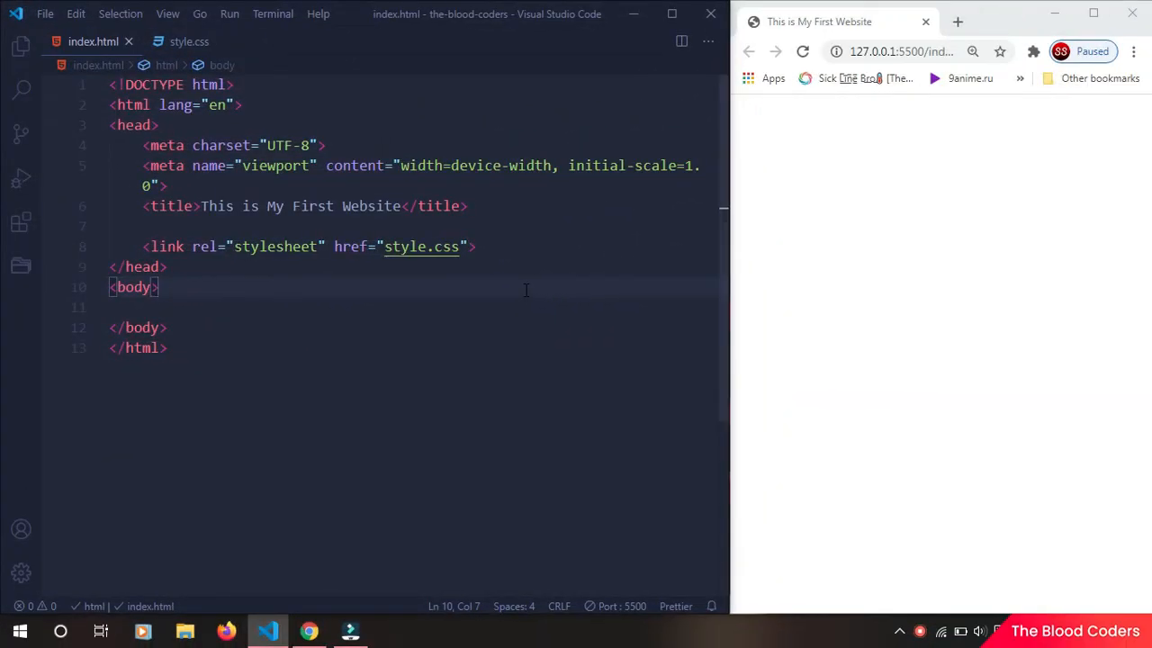
Step: Write paragraph tags 'This is text 1' and 'This is text 2' inside the body
key("Enter")
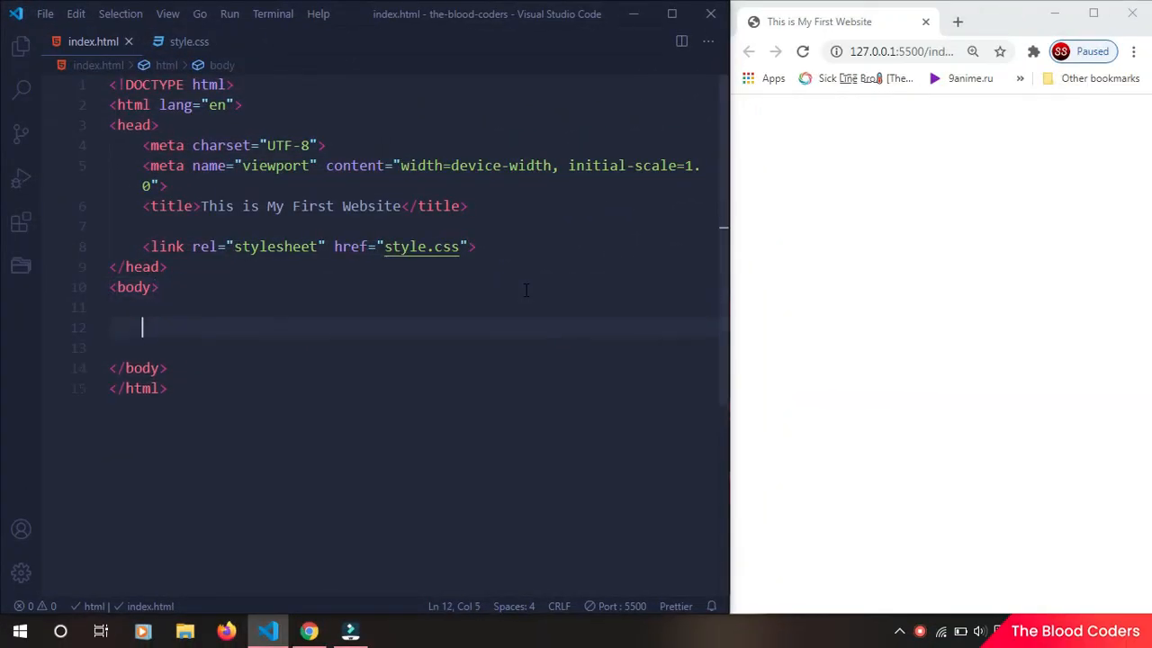
type("<p>This is text </p>")
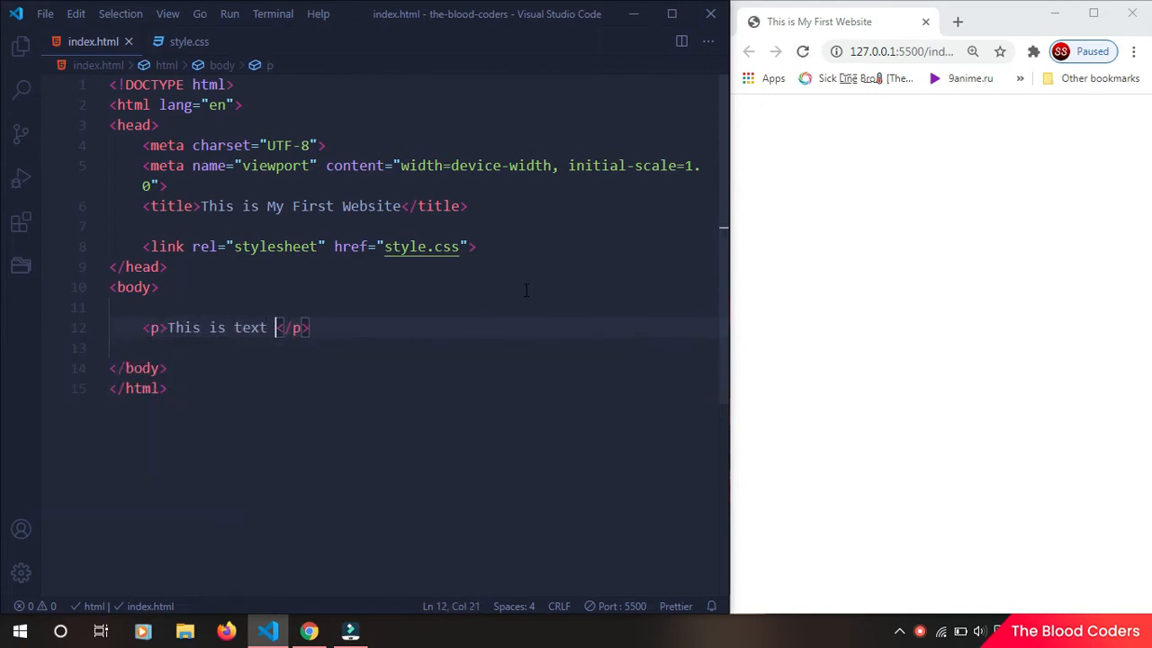
type("1")
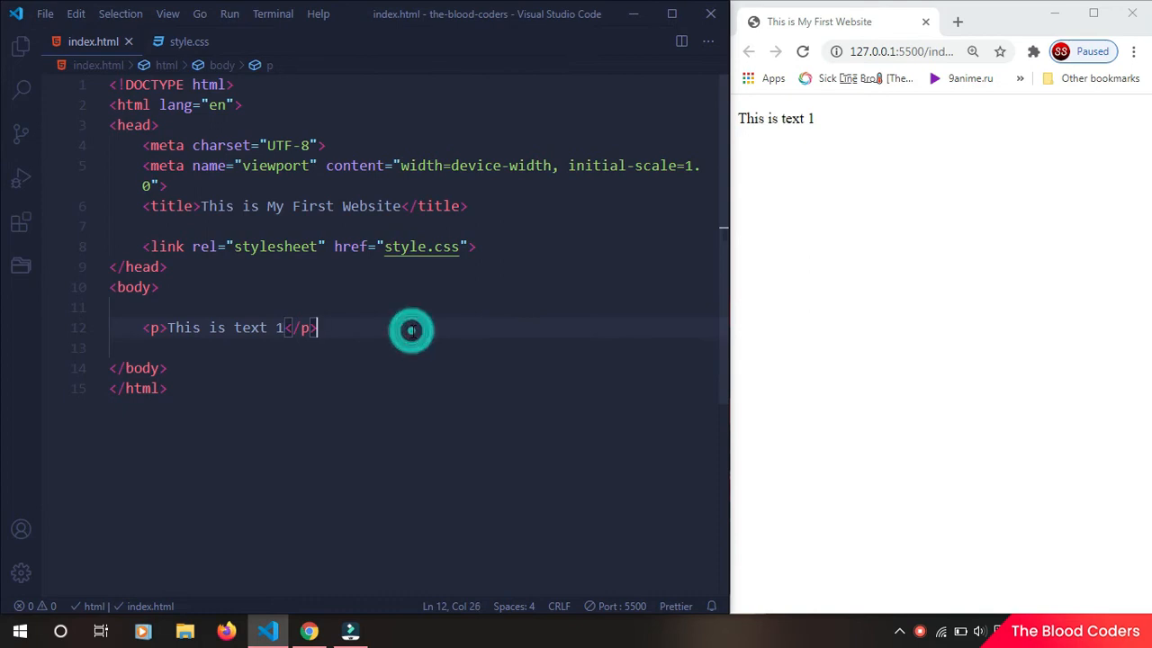
type("<p>This is text 2</p>")
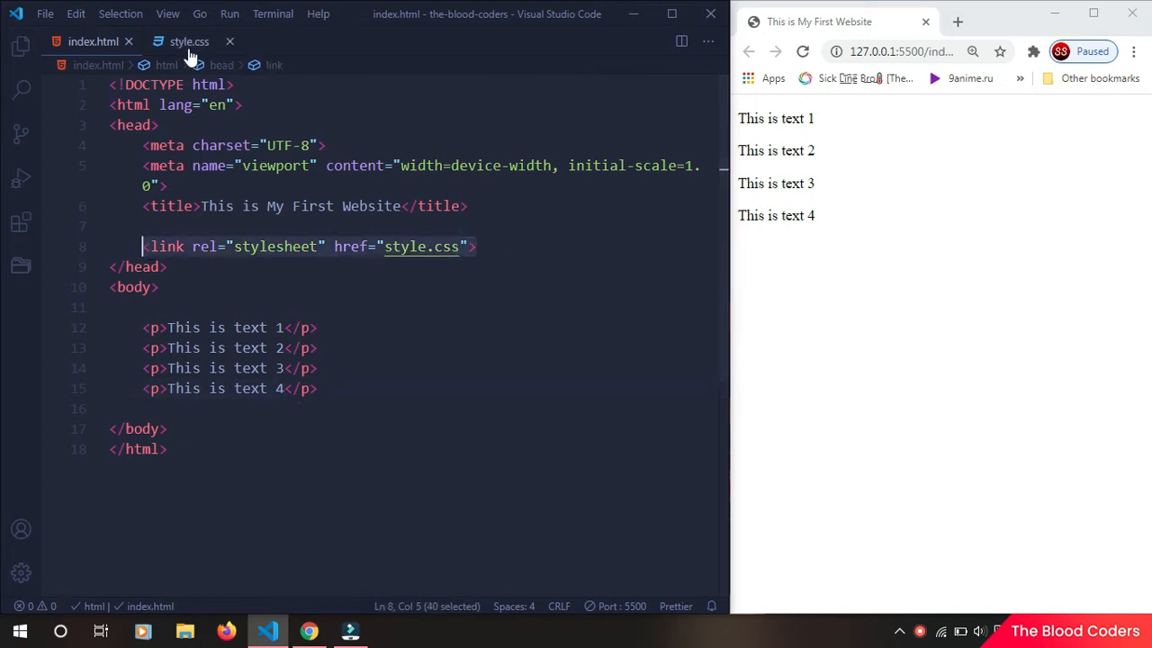
Step: Add a p { font-size: 24px; } rule in style.css
left_click(189, 42)
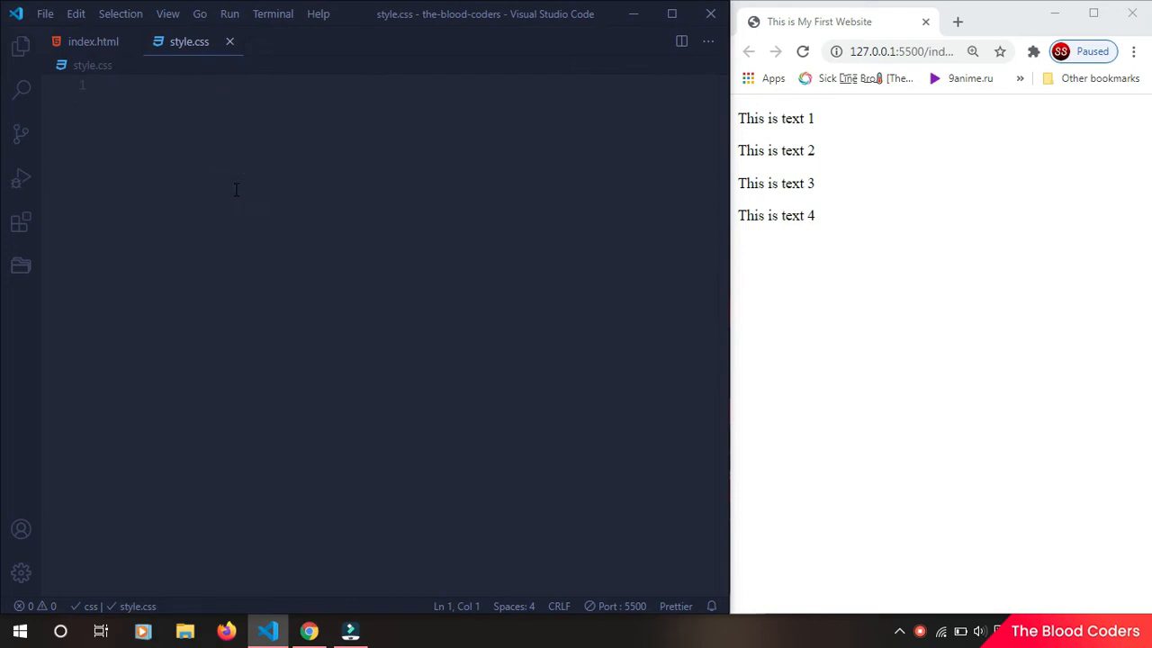
type("p{")
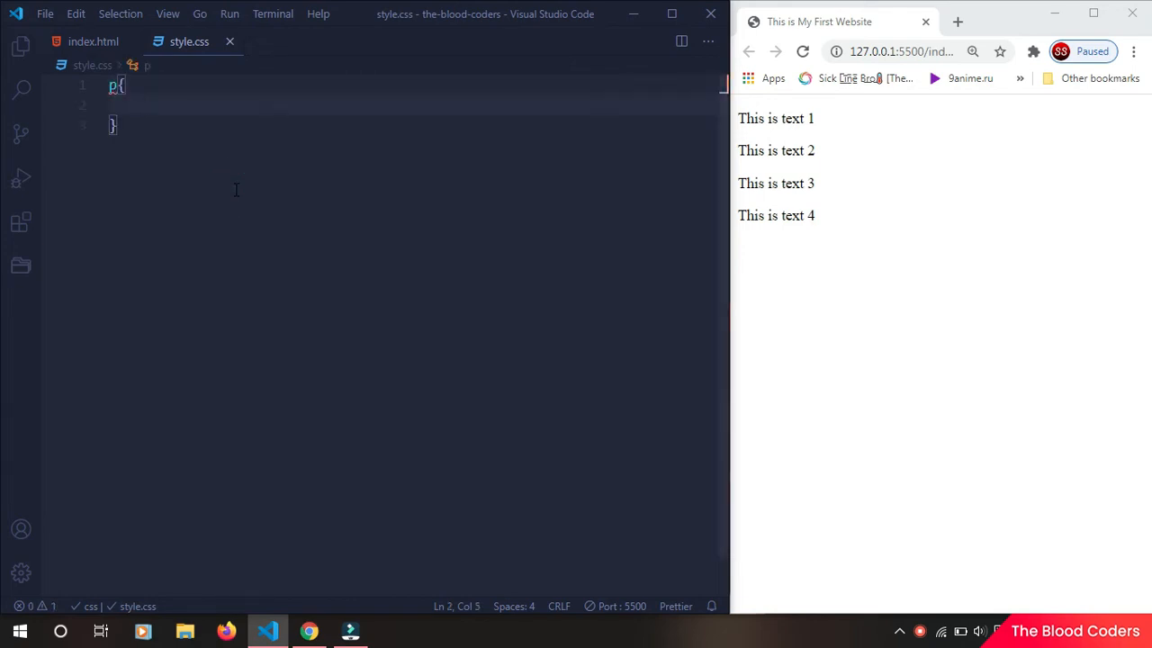
type("font")
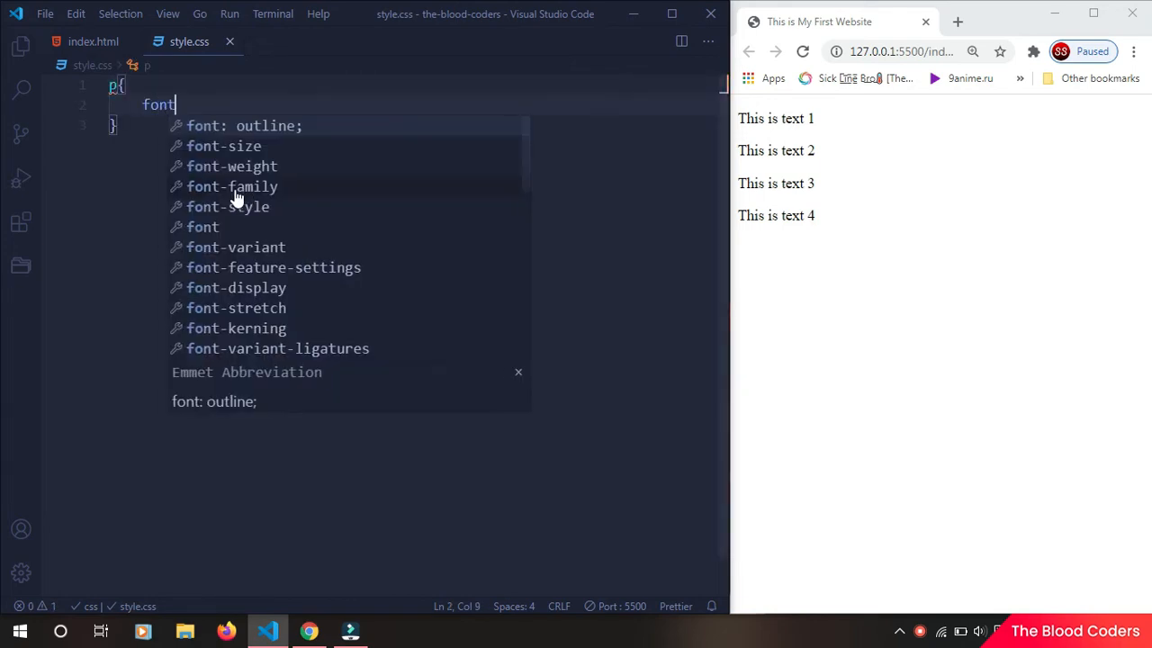
left_click(223, 146)
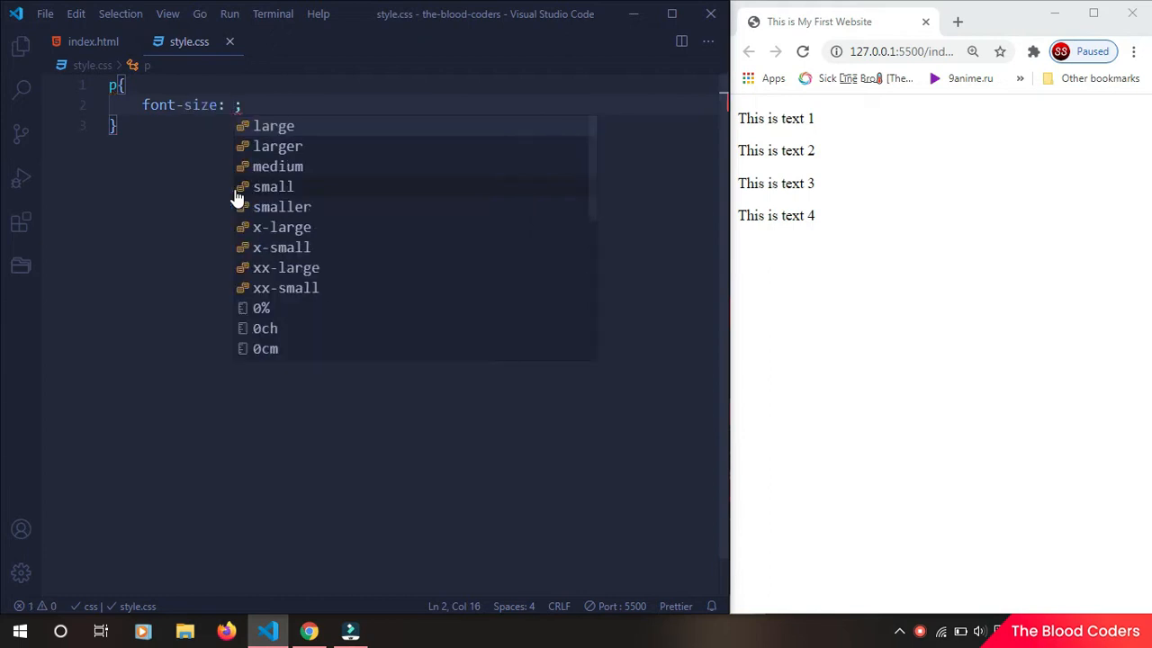
type("24px")
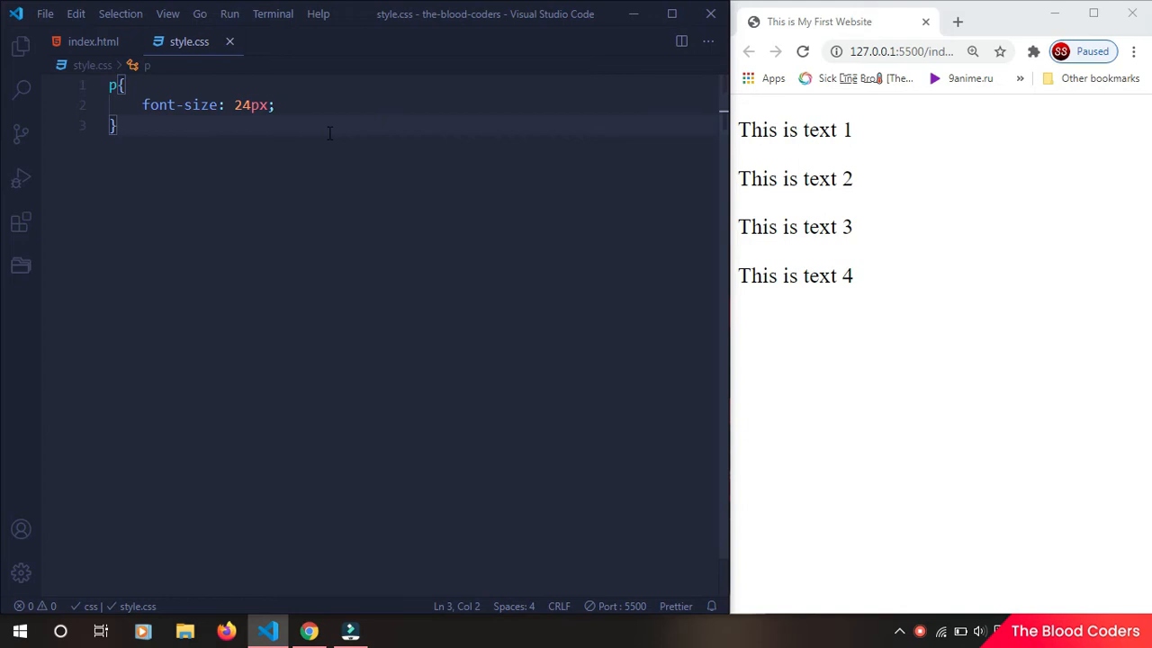
mouse_move(406, 347)
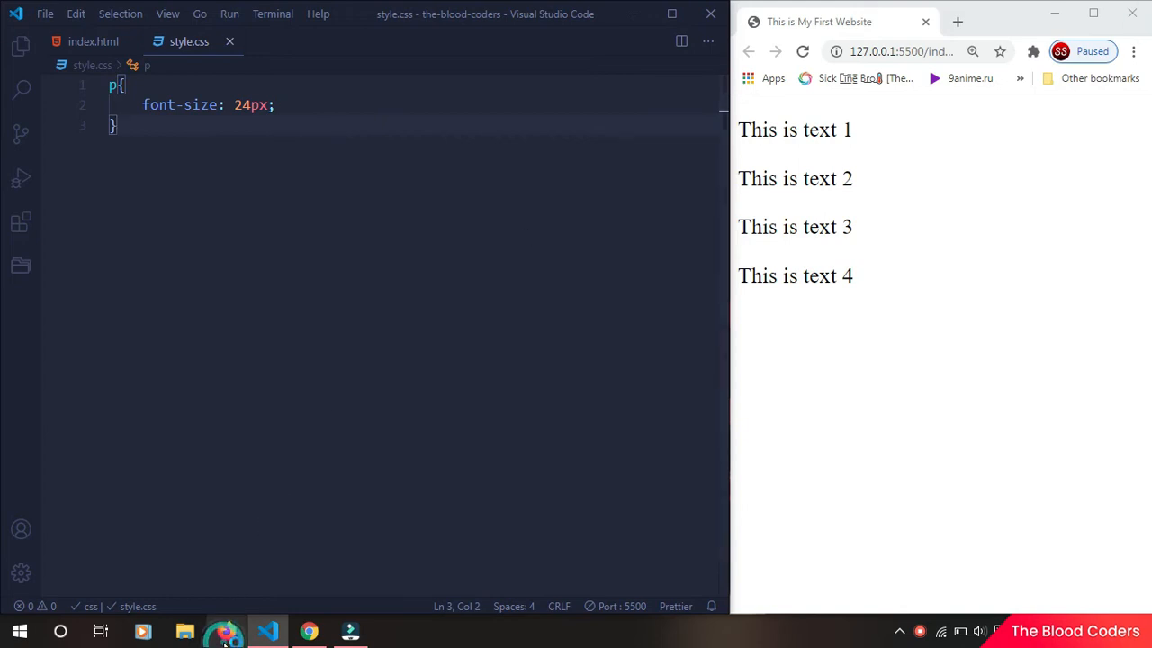
Step: Switch to Firefox and follow the Google Fonts search result
left_click(226, 630)
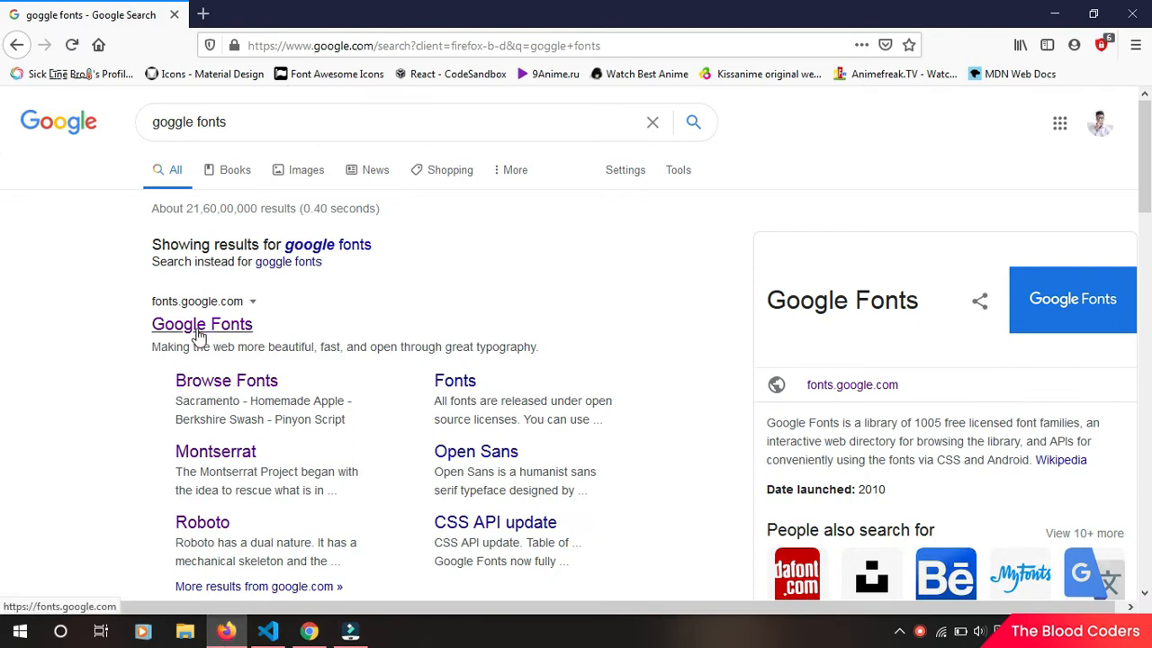
left_click(209, 324)
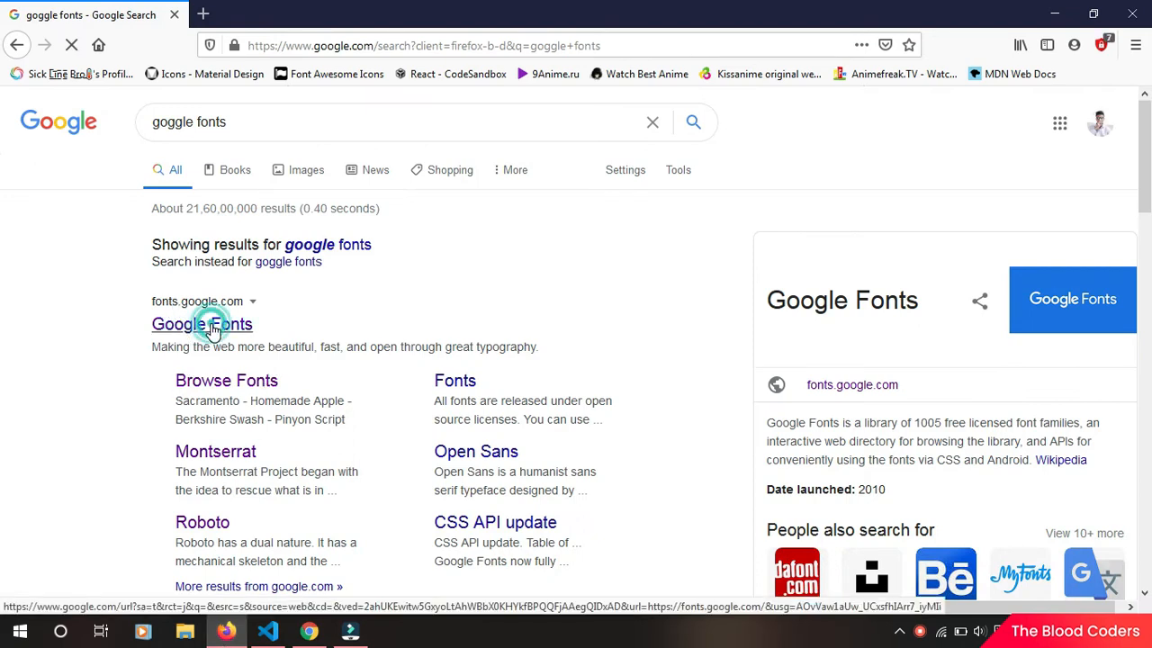
left_click(201, 324)
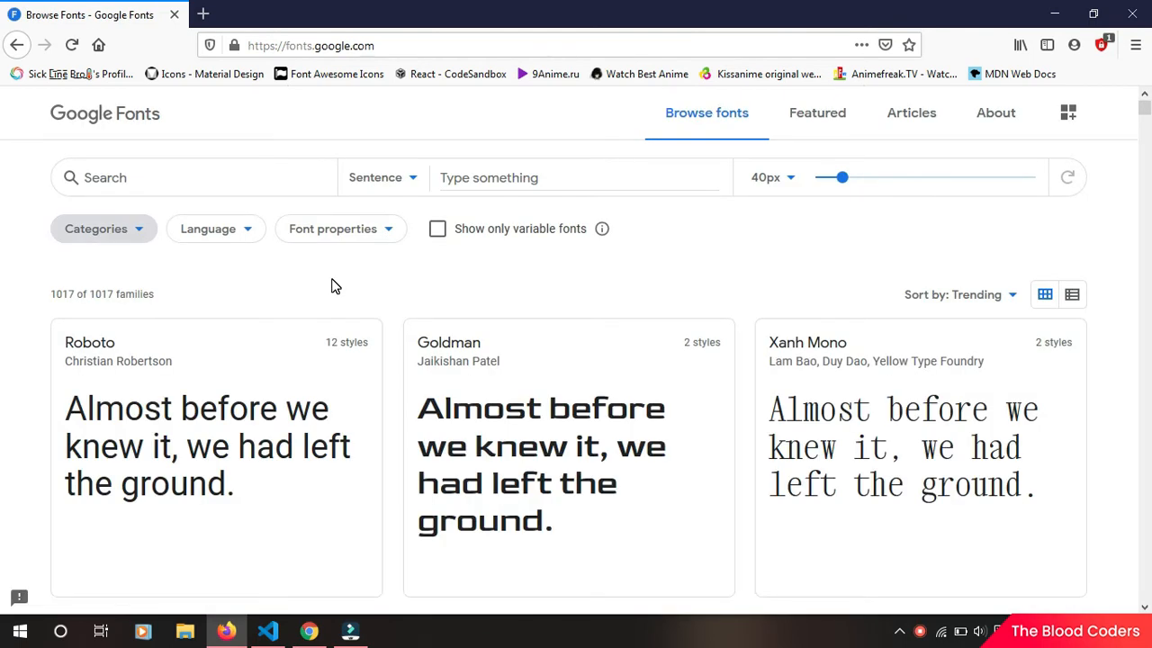
Step: Scroll the Browse fonts grid toward the Big Shoulders Stencil Text card
left_click(331, 277)
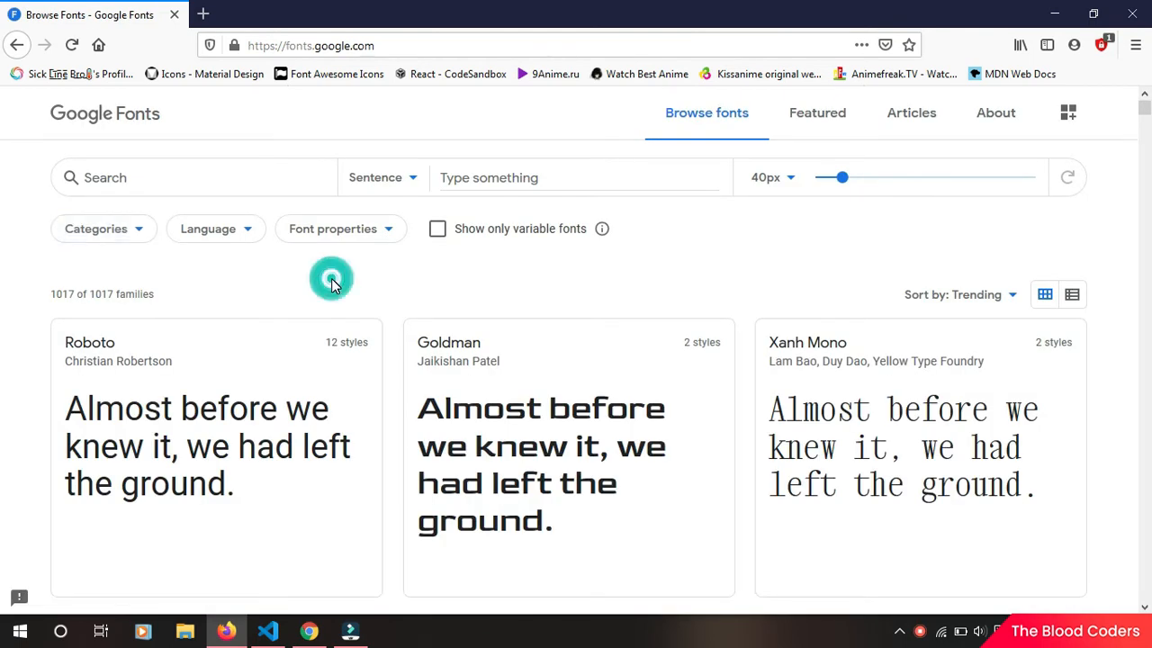
scroll("down", 3)
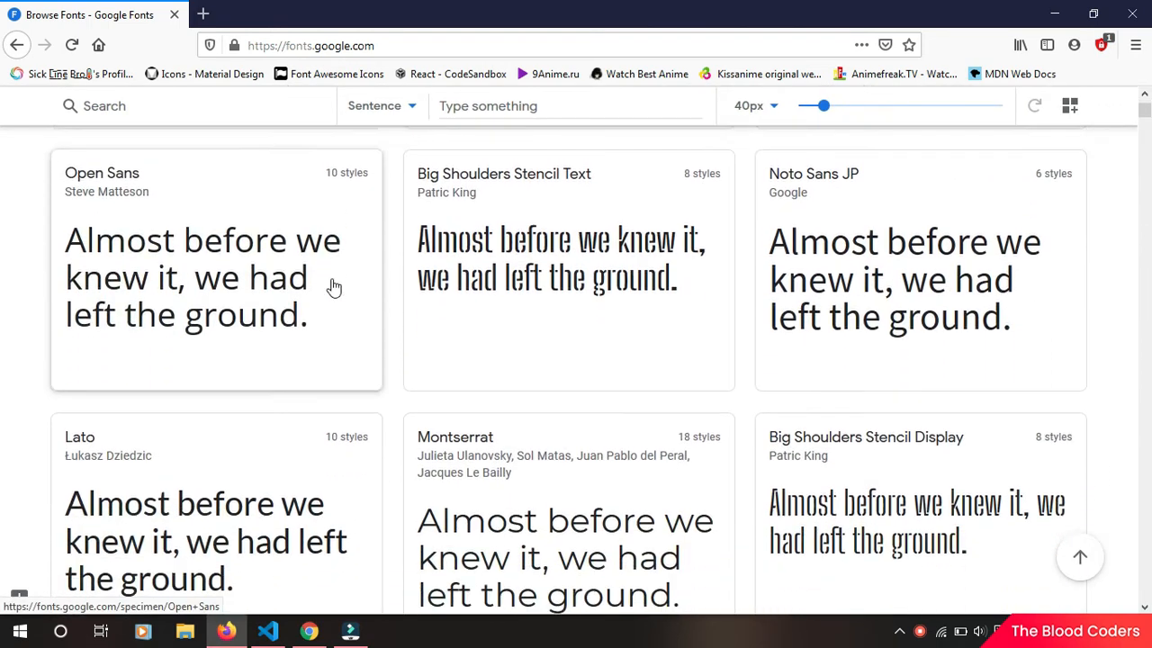
scroll("down", 3)
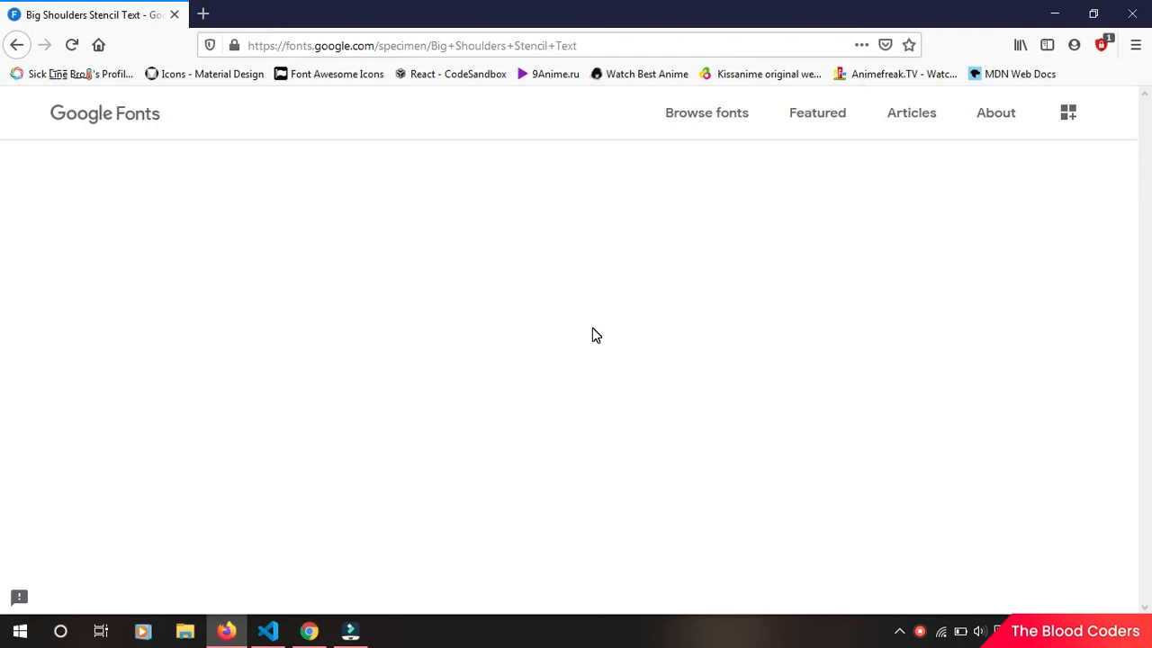
scroll("down", 3)
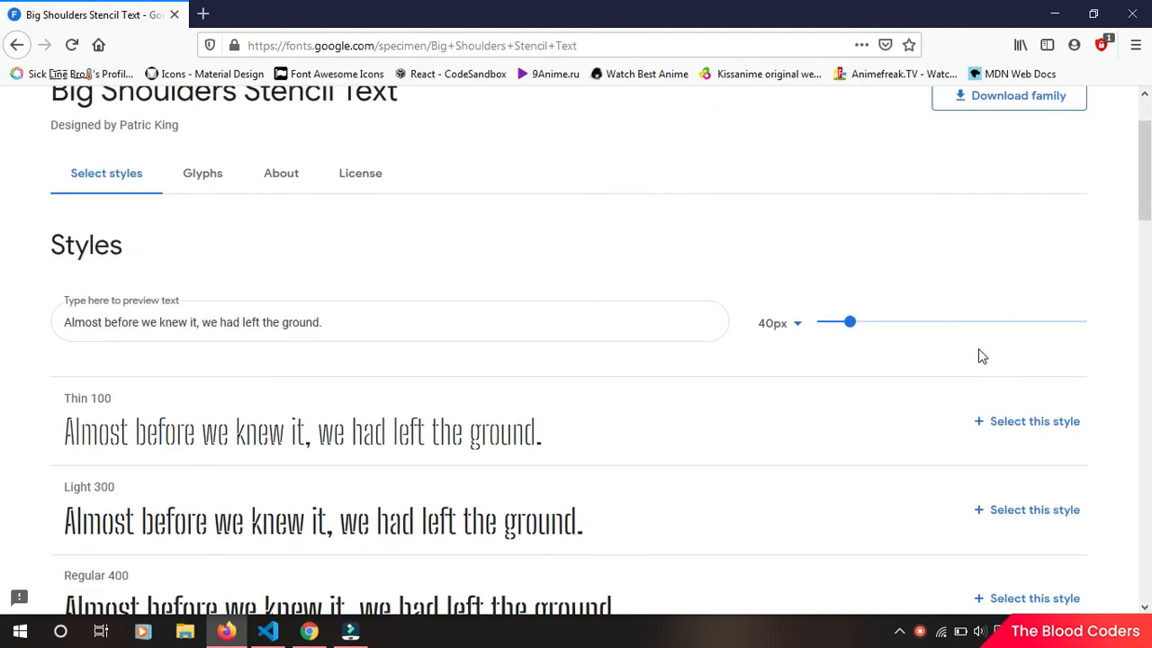
scroll("down", 3)
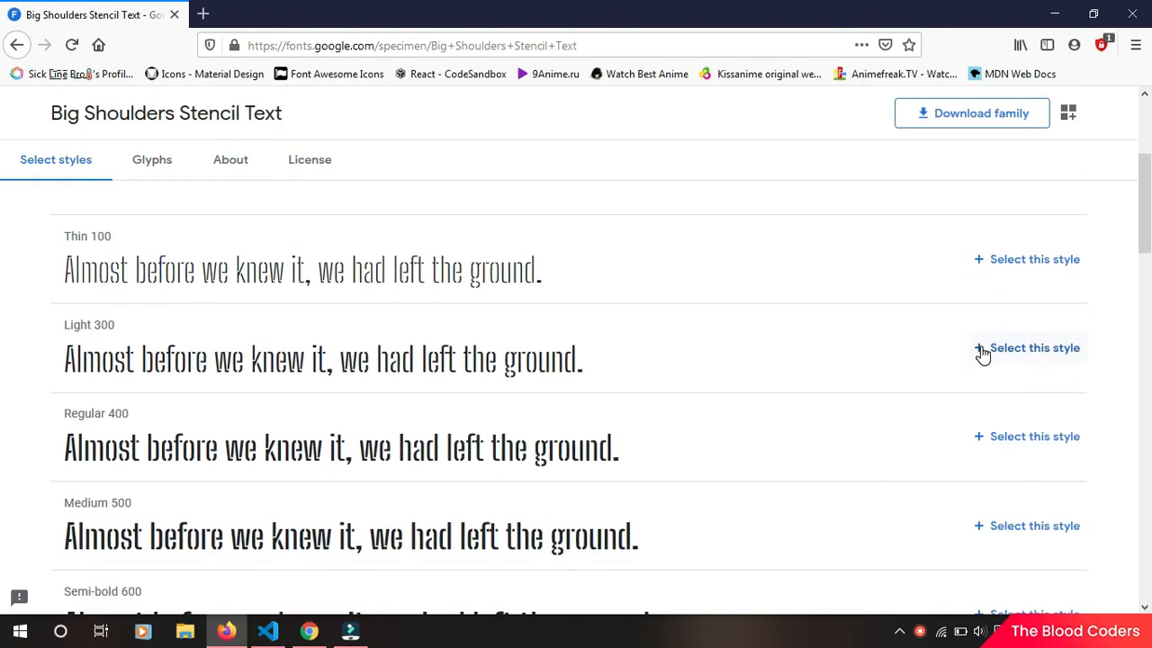
left_click(113, 238)
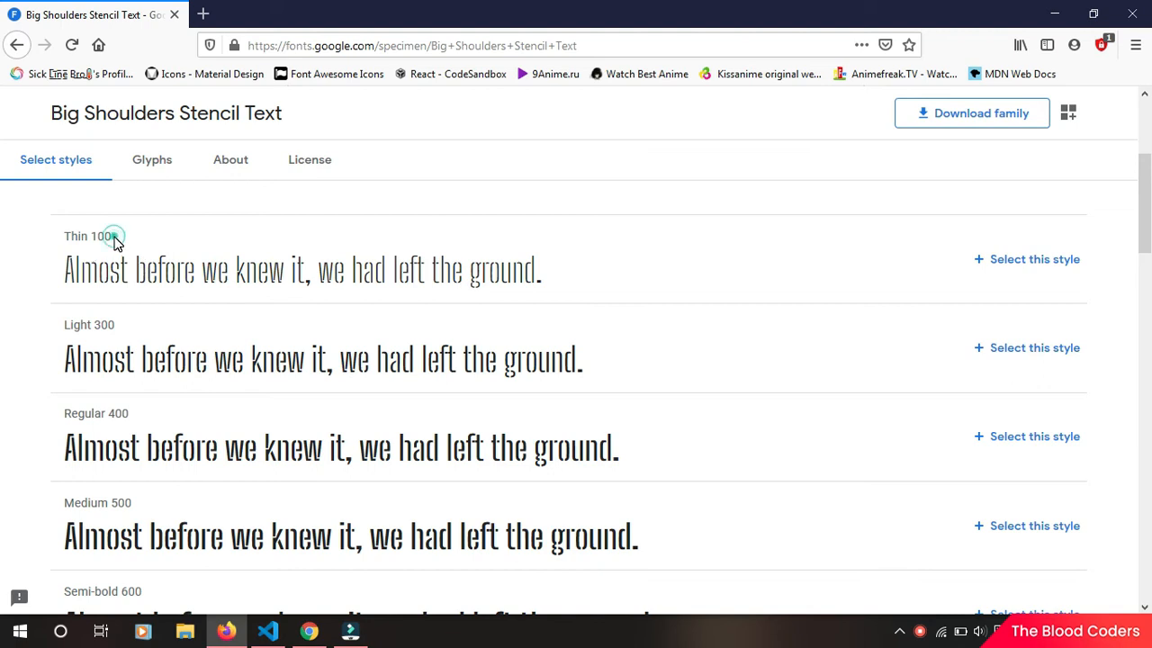
double_click(103, 324)
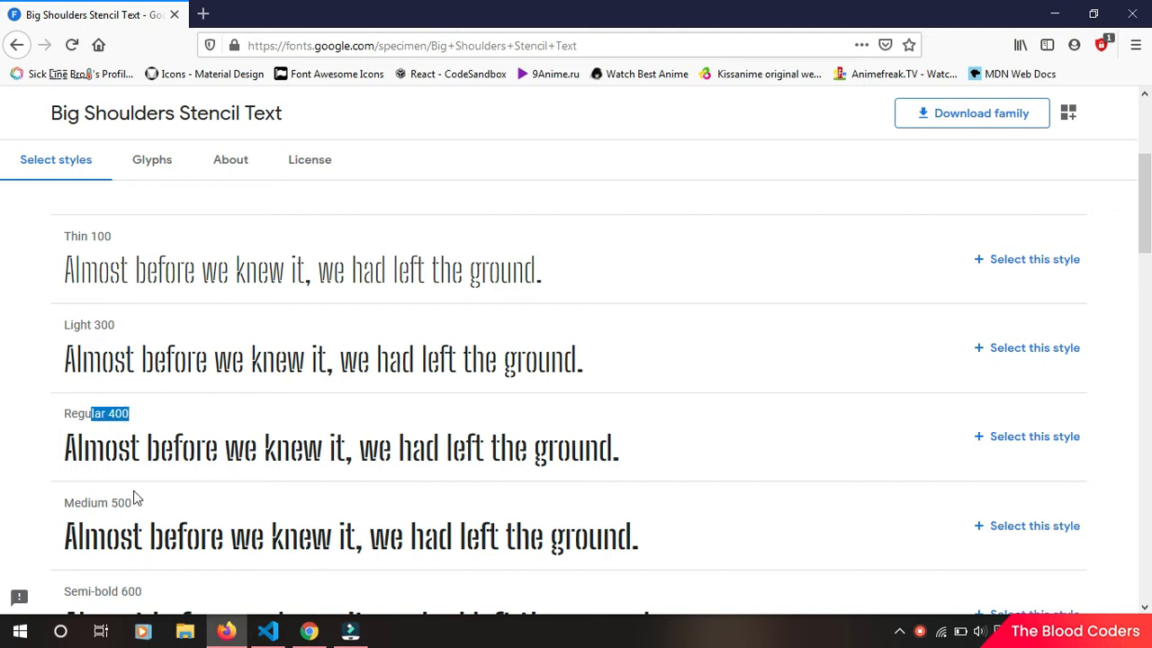
left_click(165, 587)
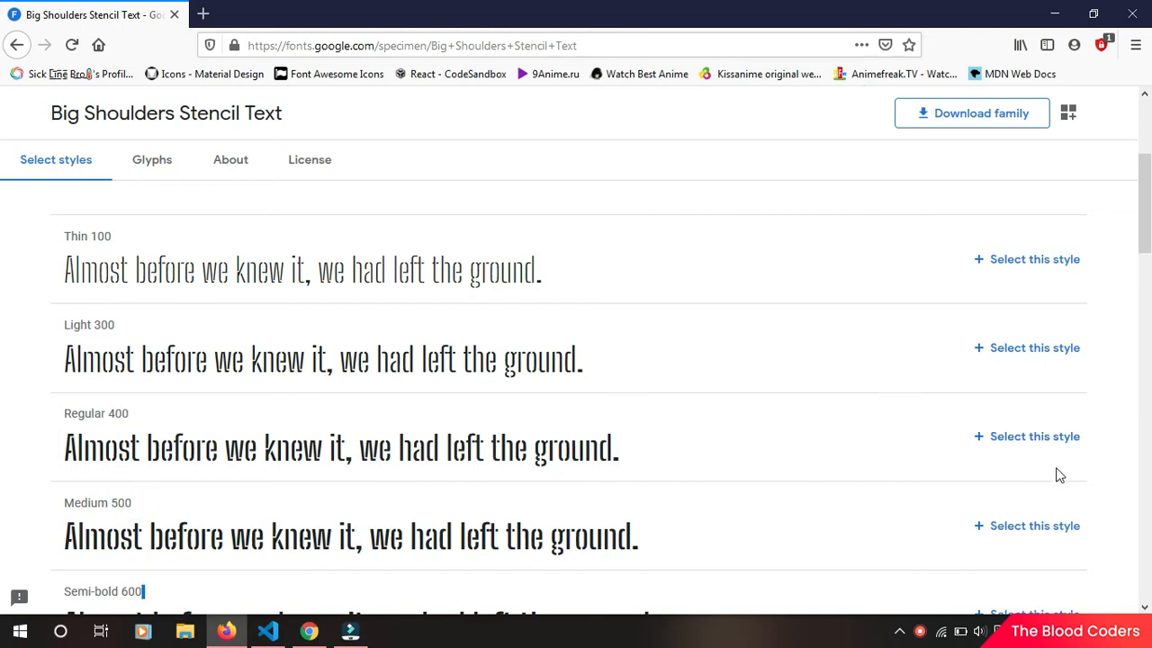
Step: Select Regular 400 and Bold 700 styles and drop Medium 500
left_click(1033, 436)
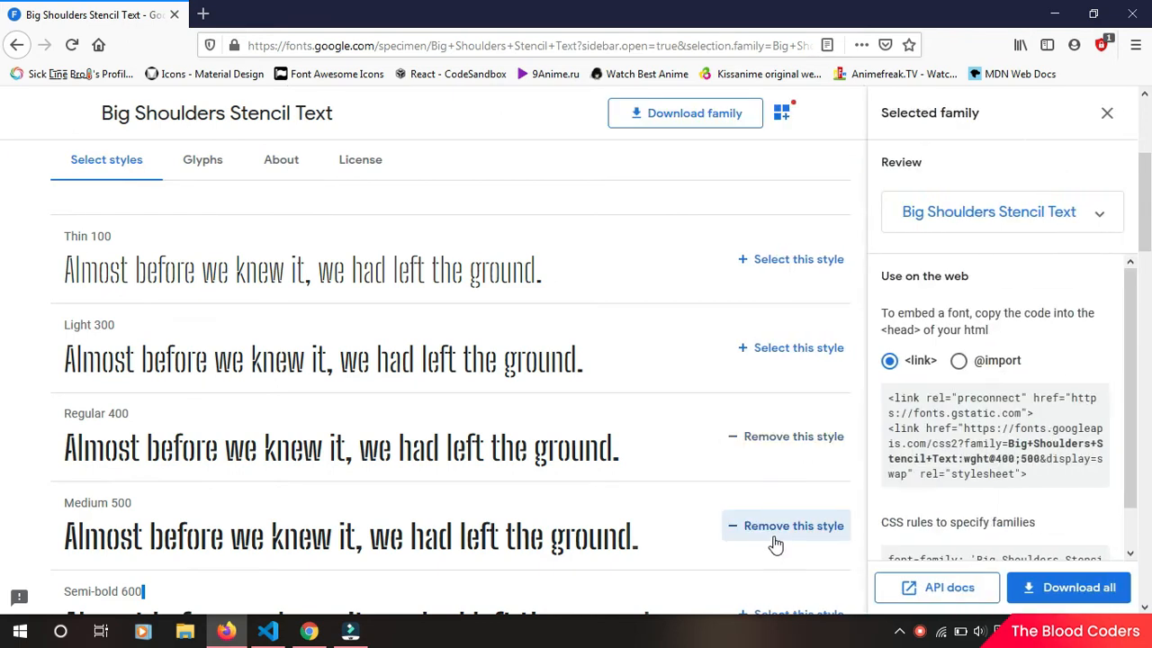
left_click(794, 525)
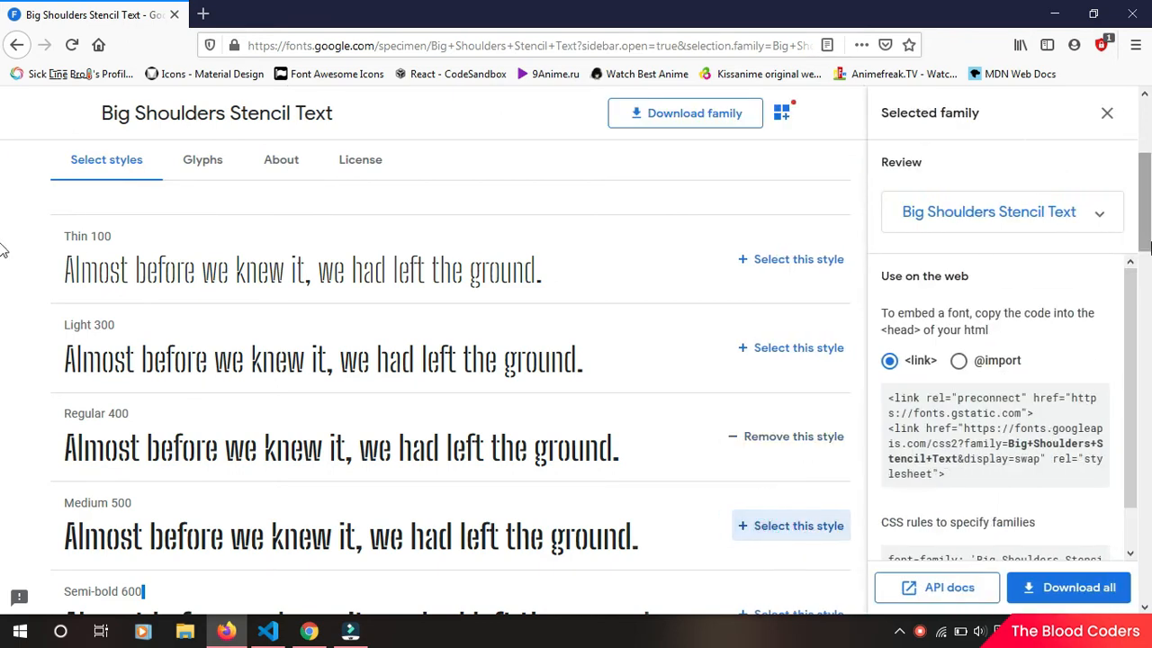
scroll("down", 3)
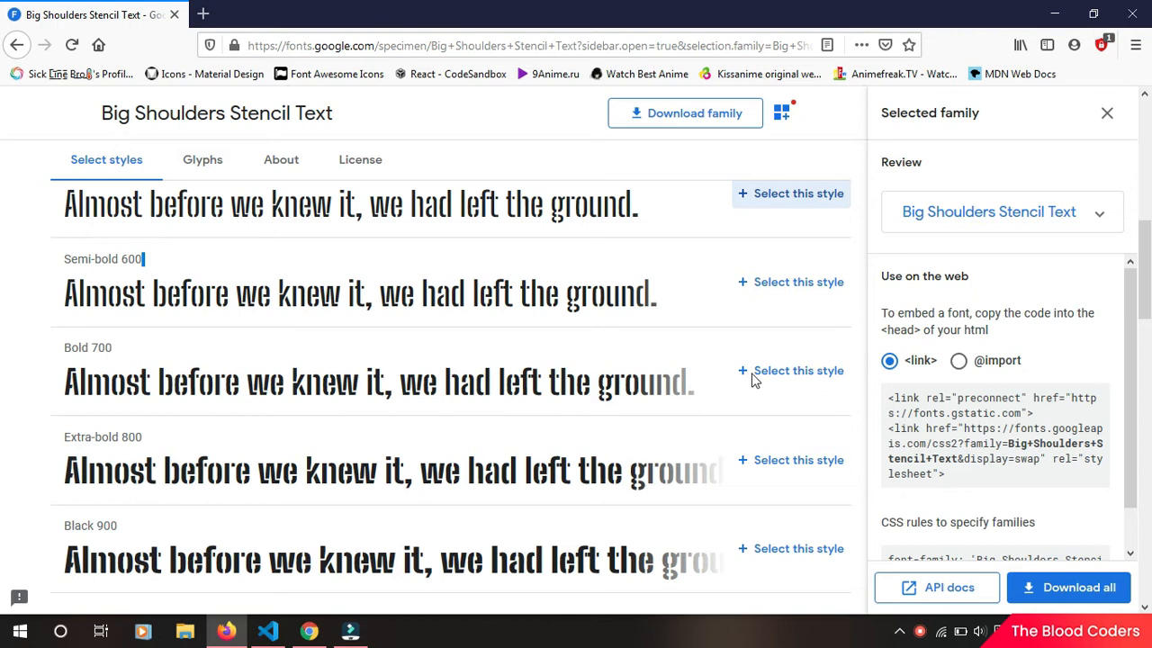
left_click(790, 371)
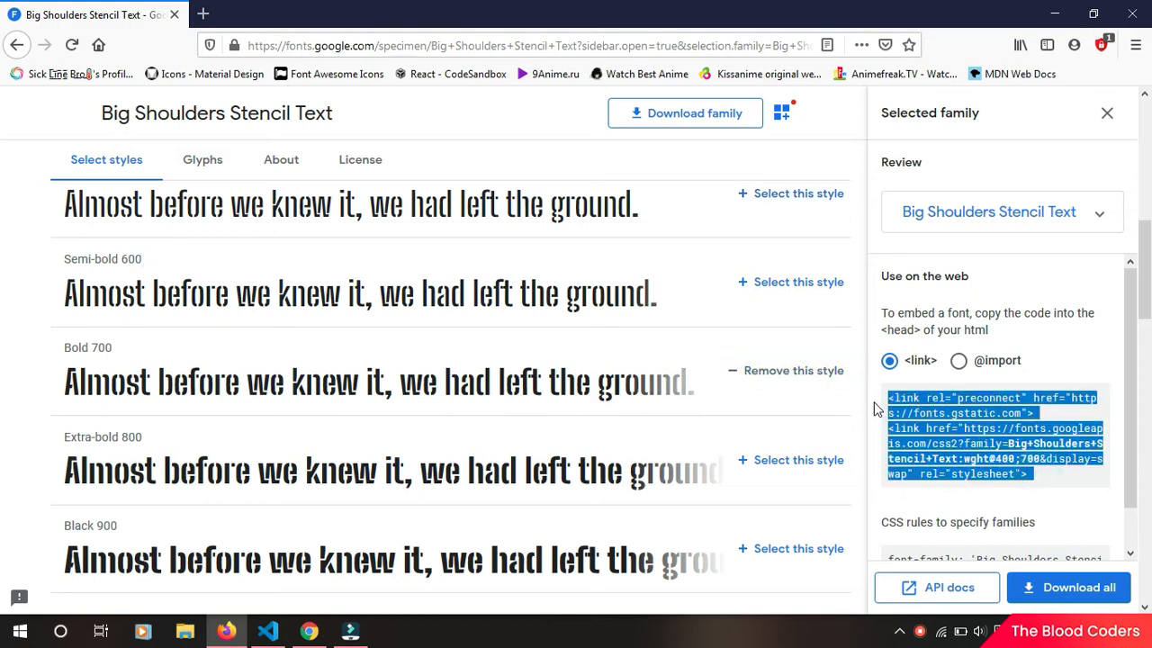
mouse_move(266, 630)
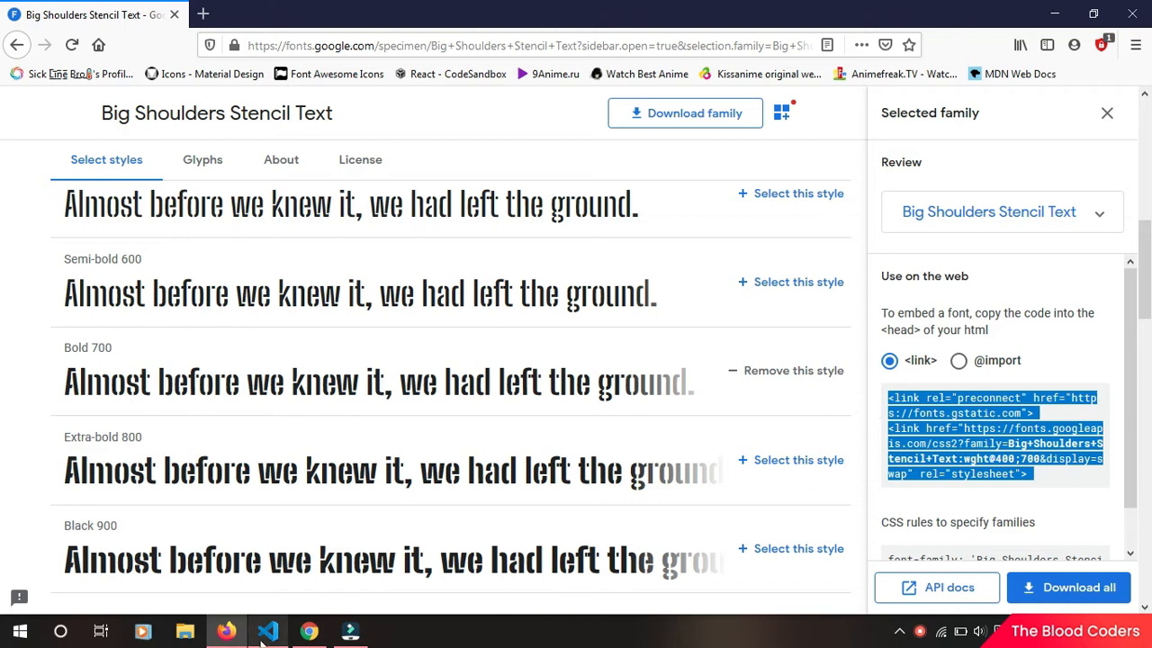
Step: Return to VS Code and bring up index.html for the embed code
left_click(266, 630)
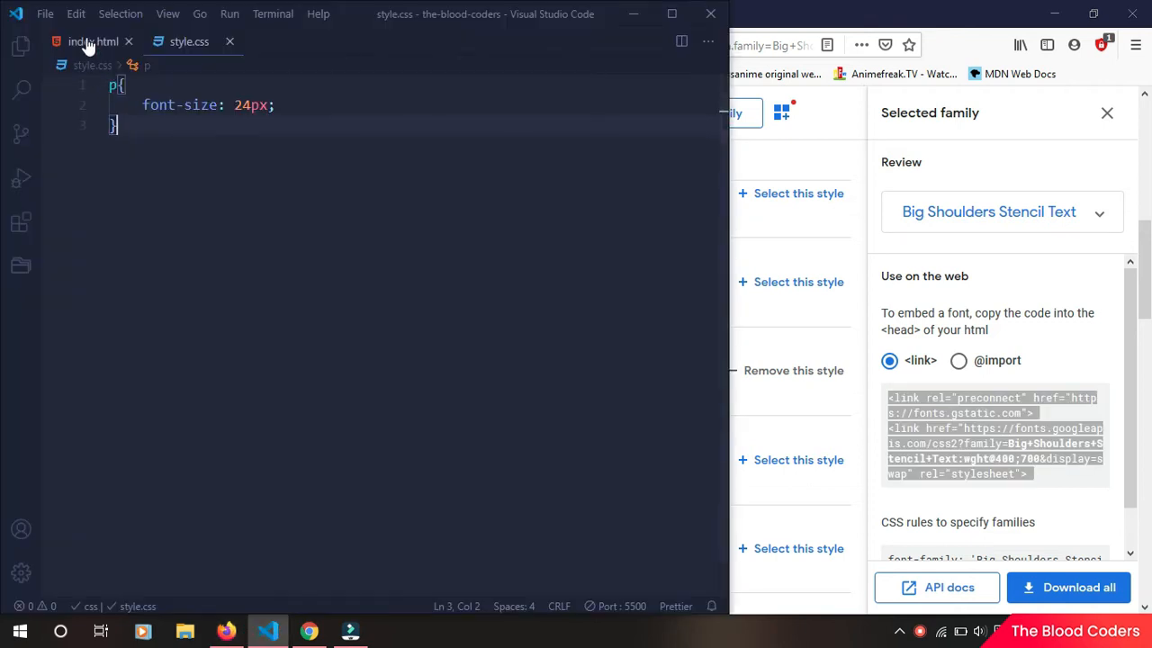
left_click(90, 42)
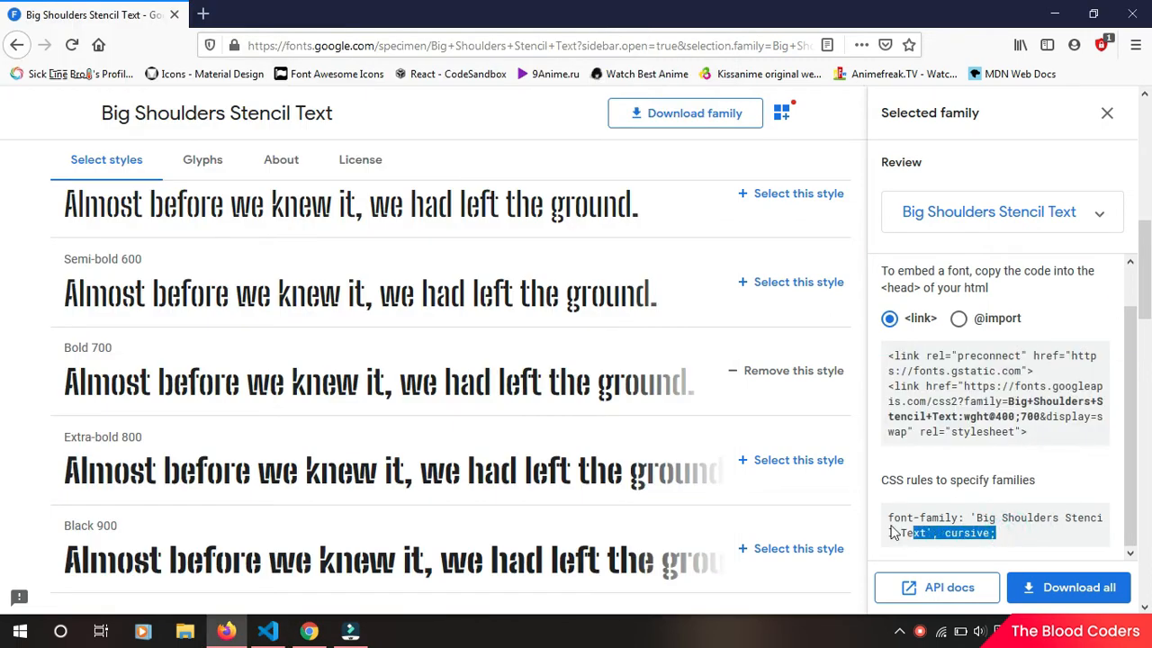
Step: Select the CSS font-family rule line and switch back to VS Code
triple_click(993, 525)
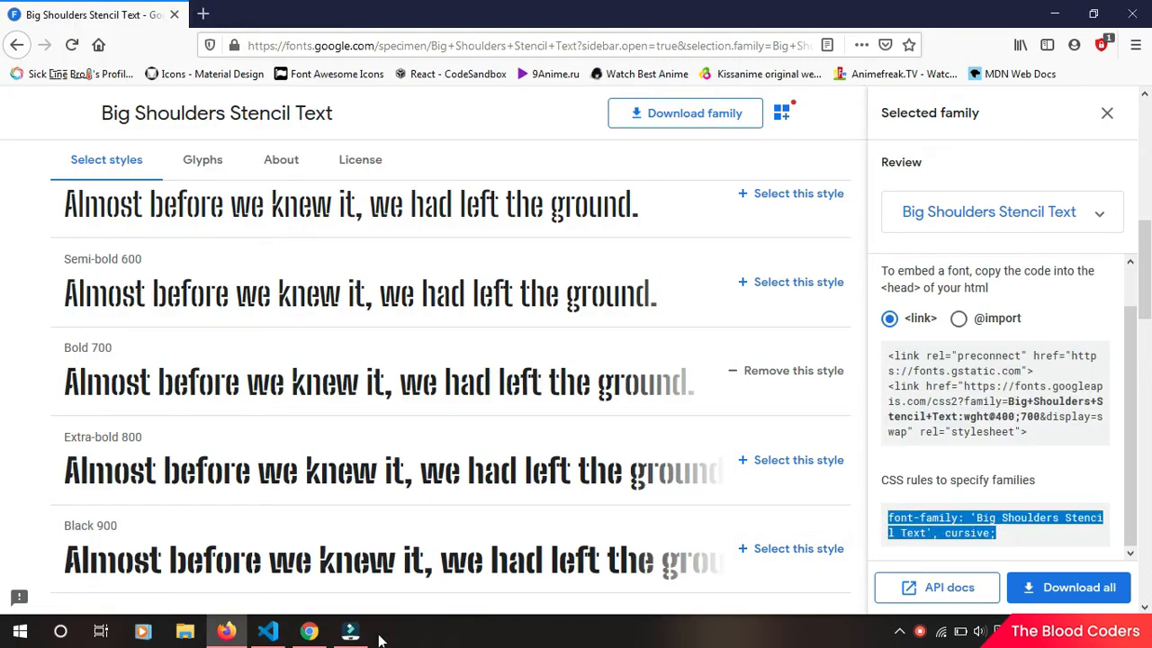
left_click(267, 630)
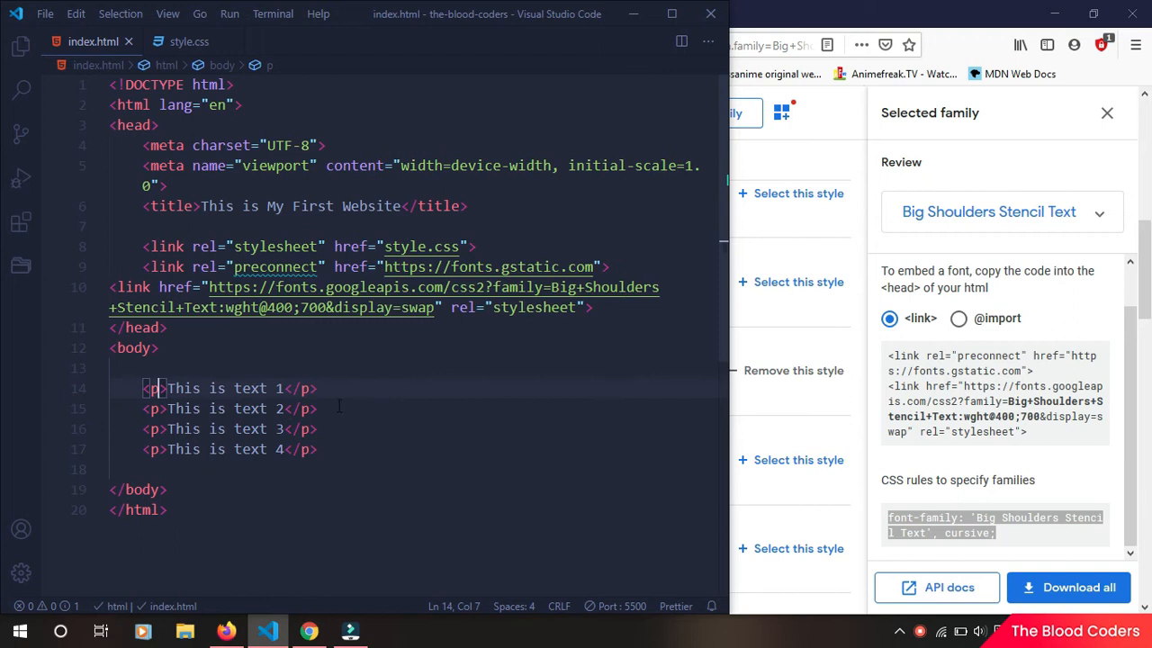
mouse_move(155, 388)
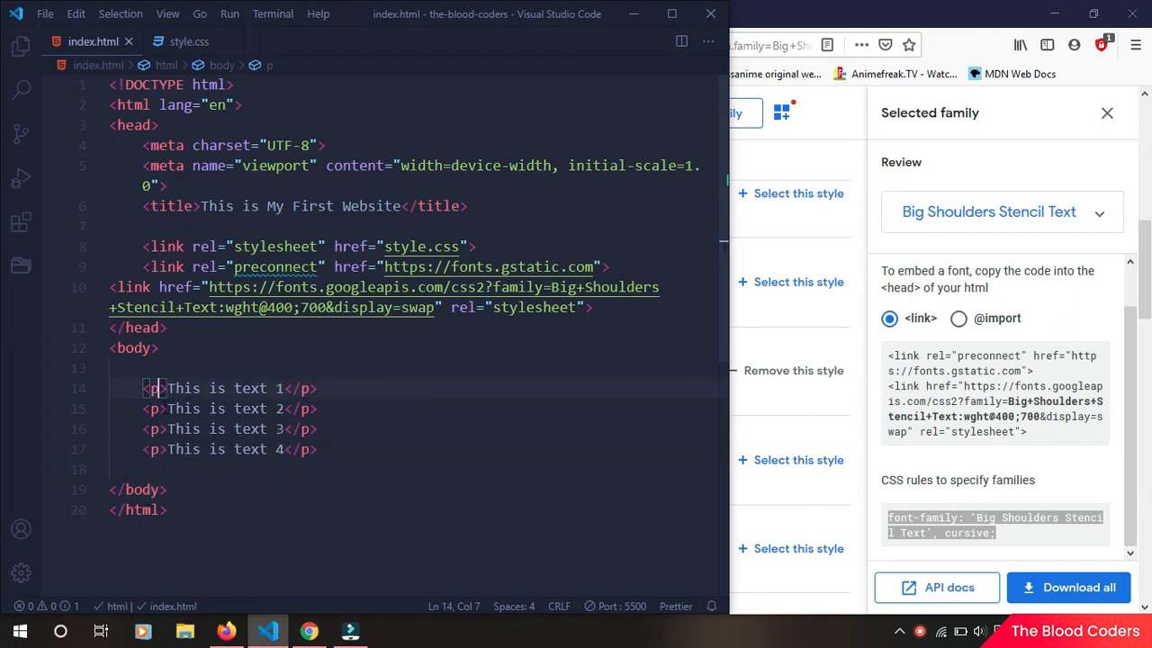
Step: Place cursors in all four paragraph tags and start a class attribute on each
left_click(157, 409)
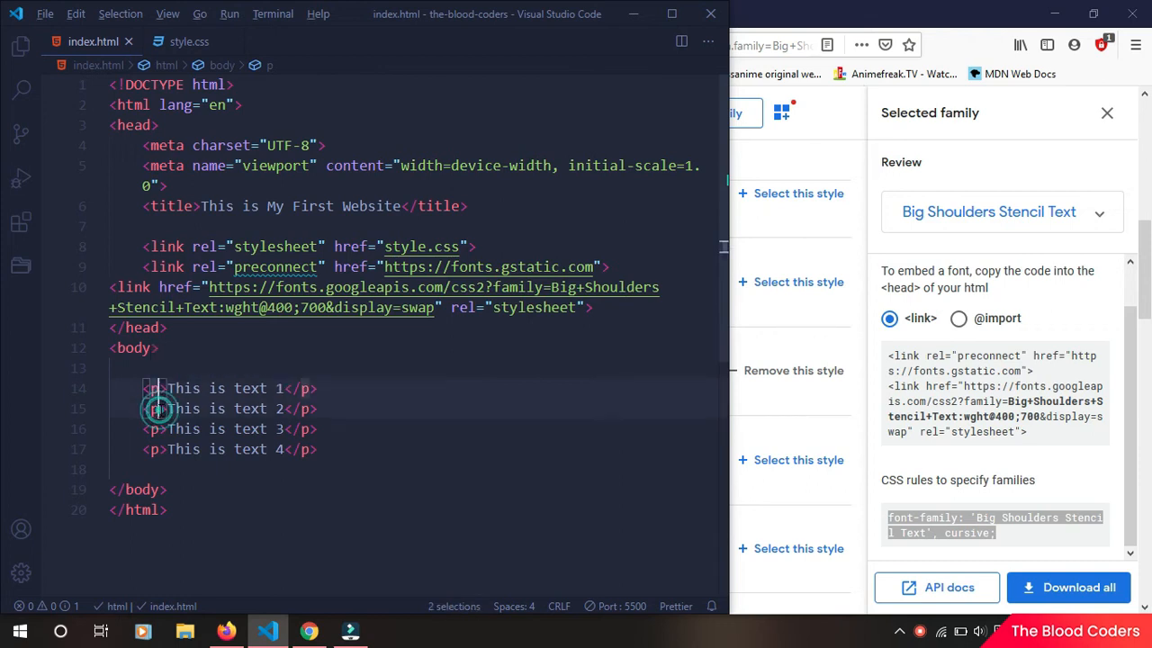
left_click(155, 428)
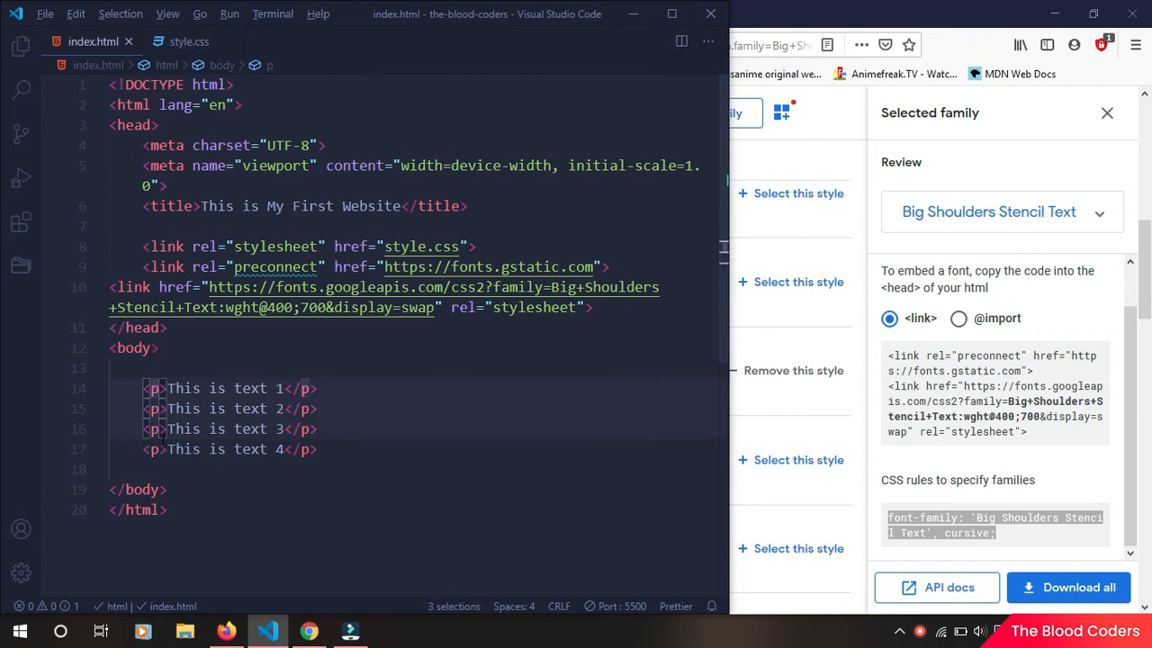
left_click(159, 449)
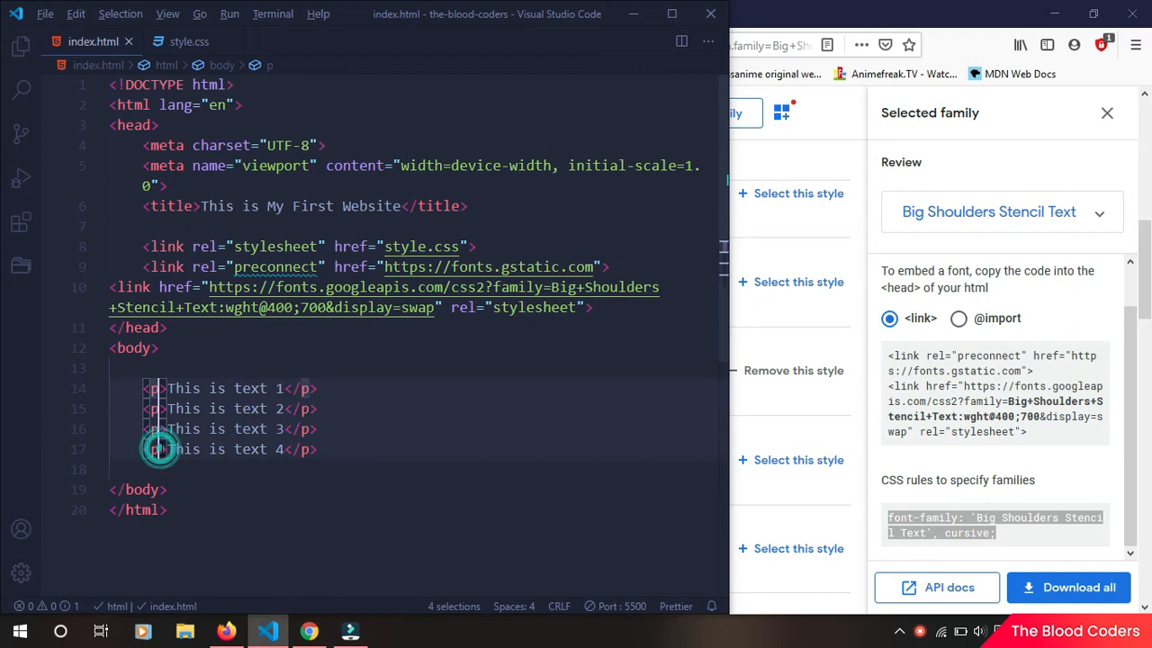
type("clas")
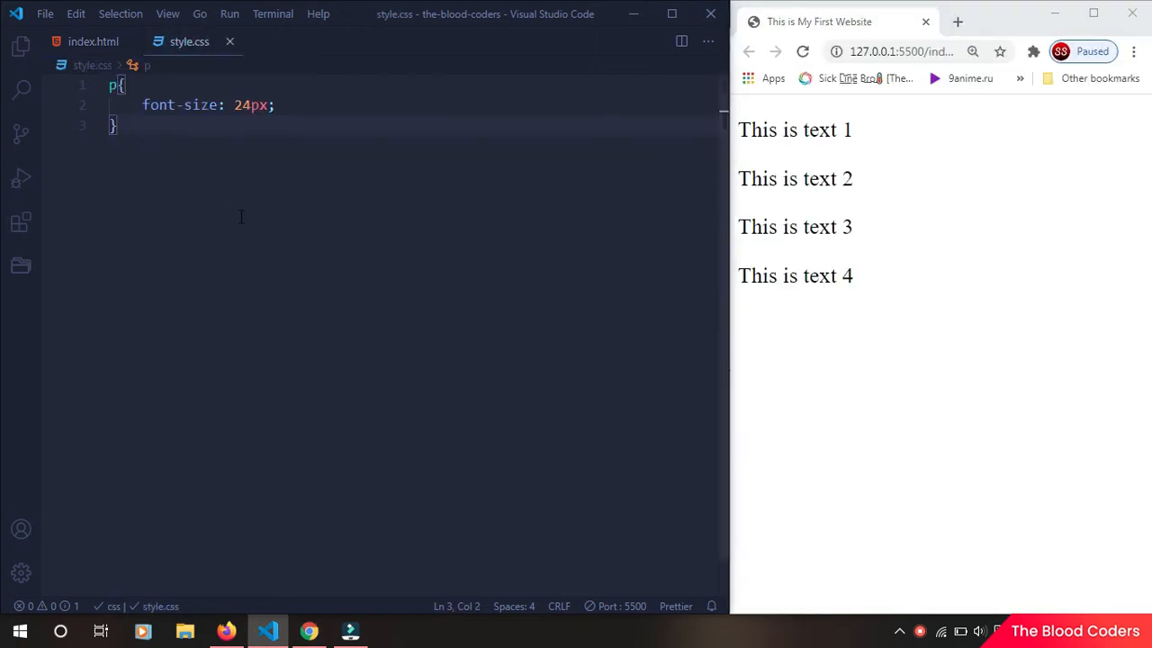
Step: Add .p1 { font-family: 'Big Shoulders Stencil Text', cursive; } to style.css
type("p")
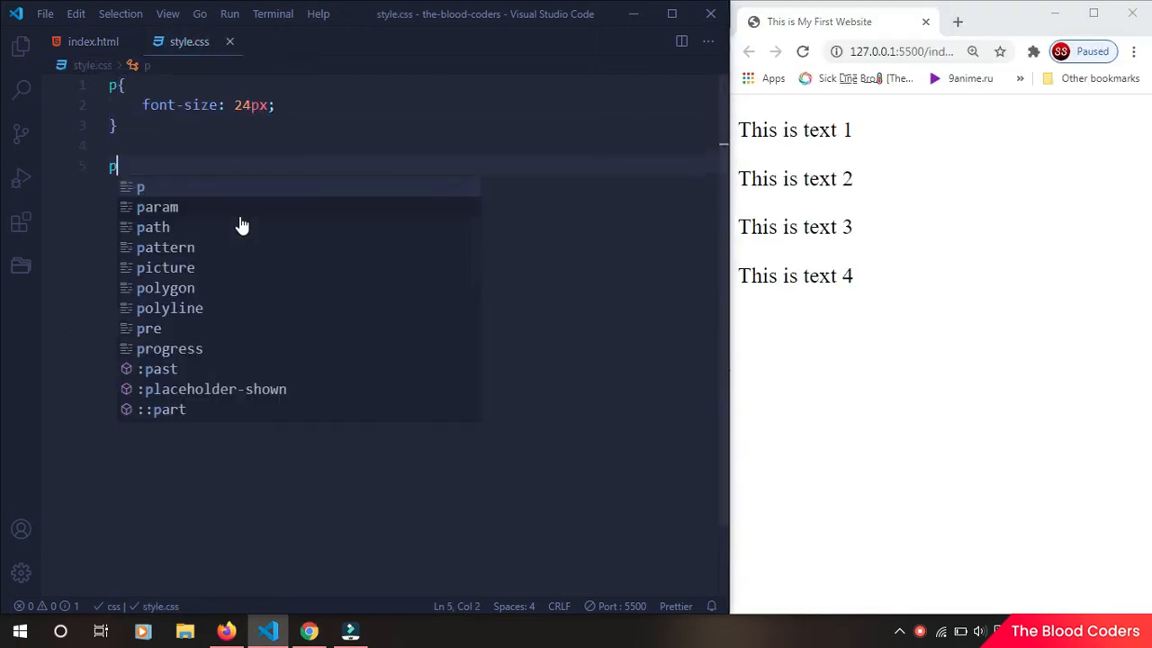
type(".p1")
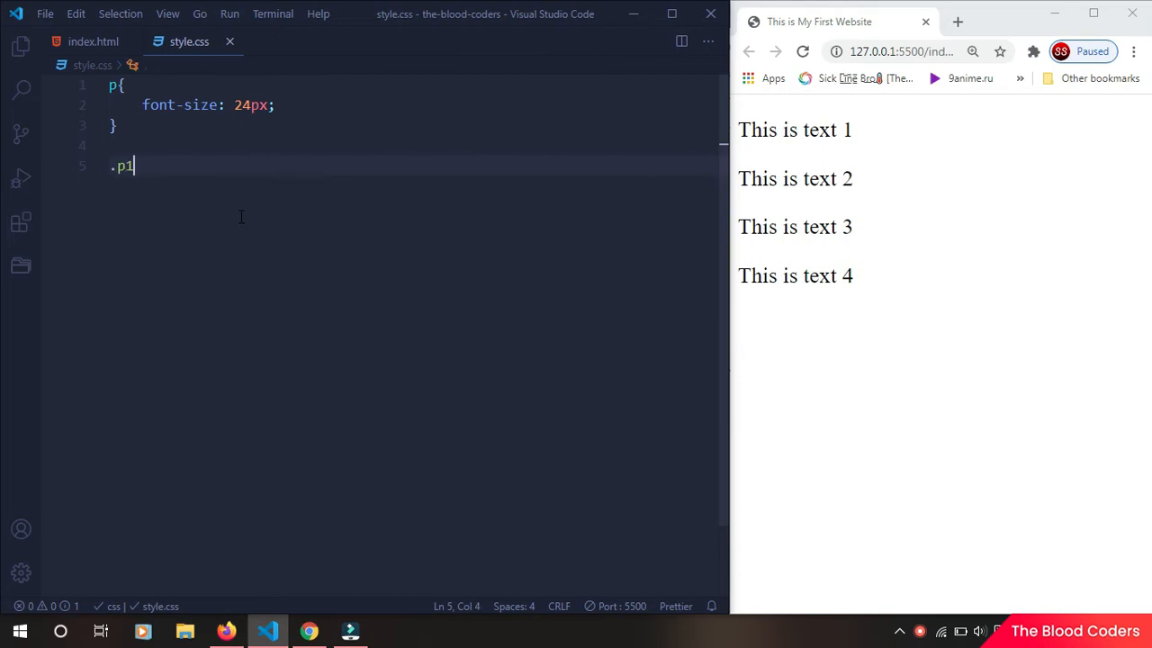
type("{")
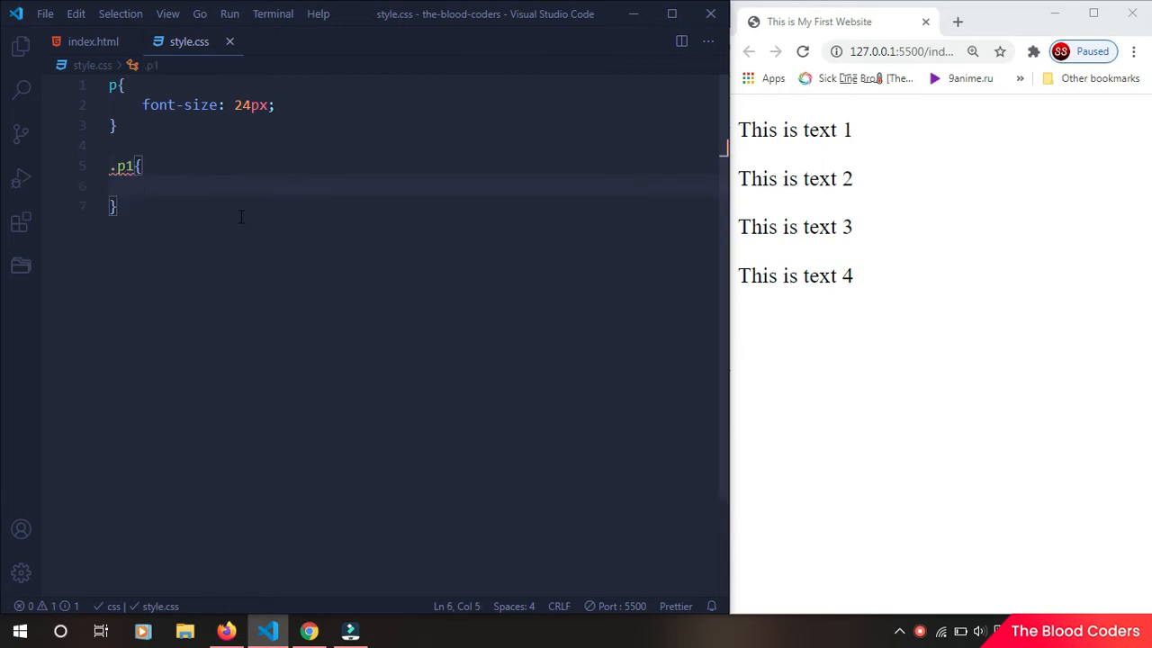
type("font-family: 'Big Shoulders Stencil Text', cursive;")
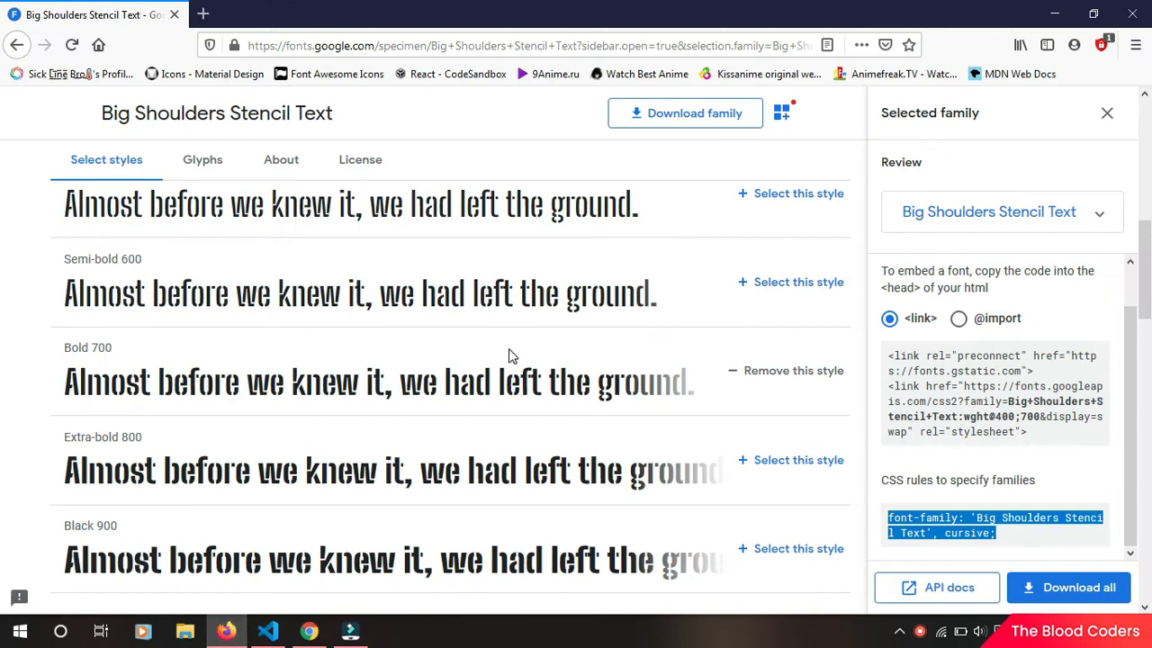
mouse_move(821, 410)
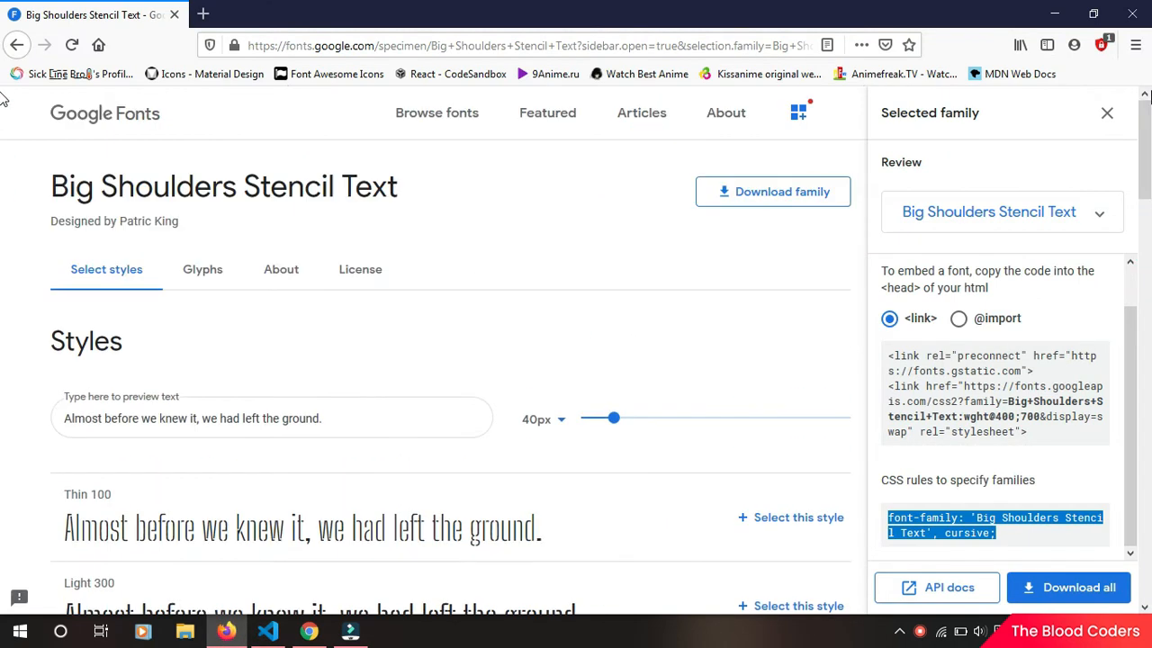
Step: Return to Browse fonts, close the Selected family panel and search 'dan'
left_click(435, 111)
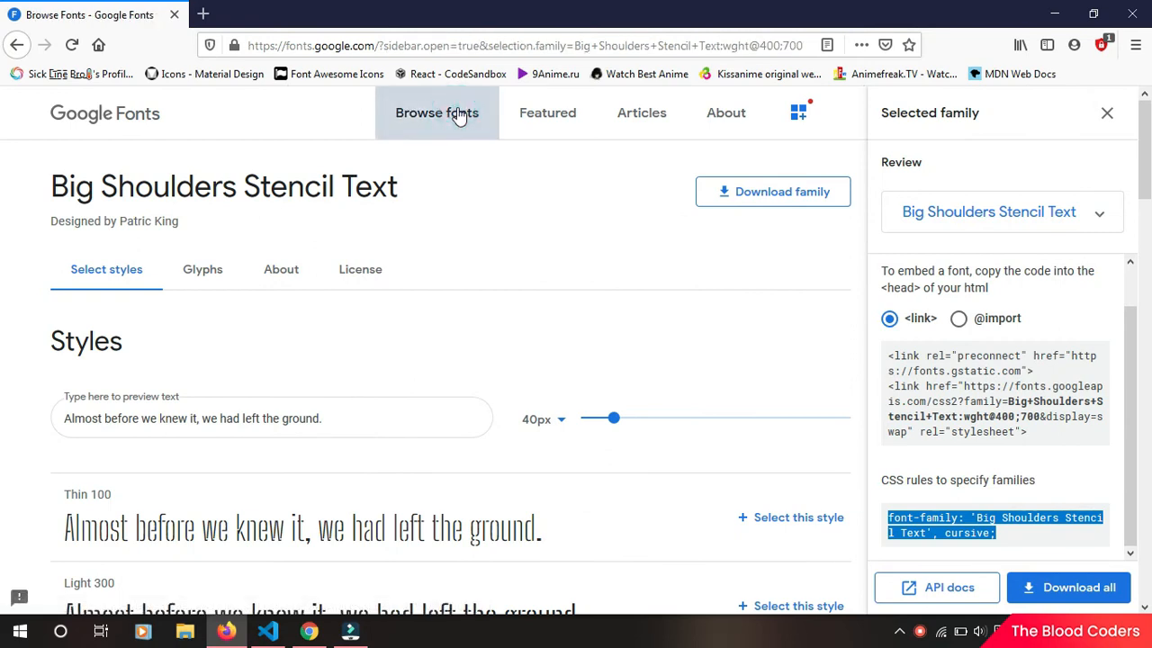
left_click(436, 111)
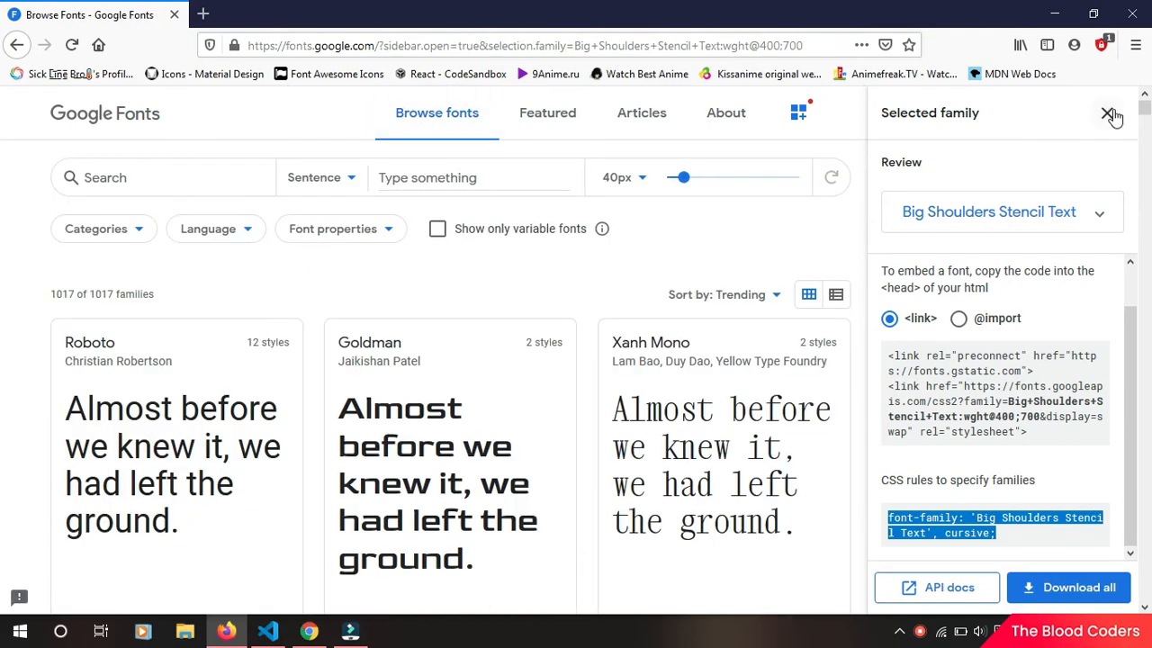
left_click(1107, 115)
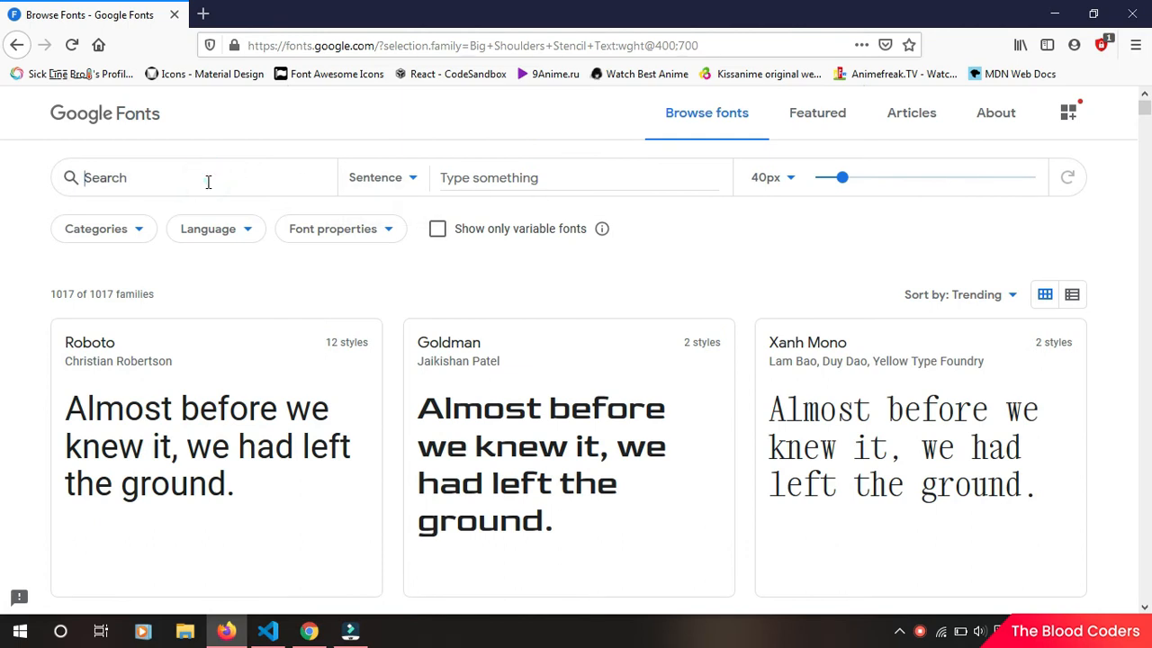
type("dan")
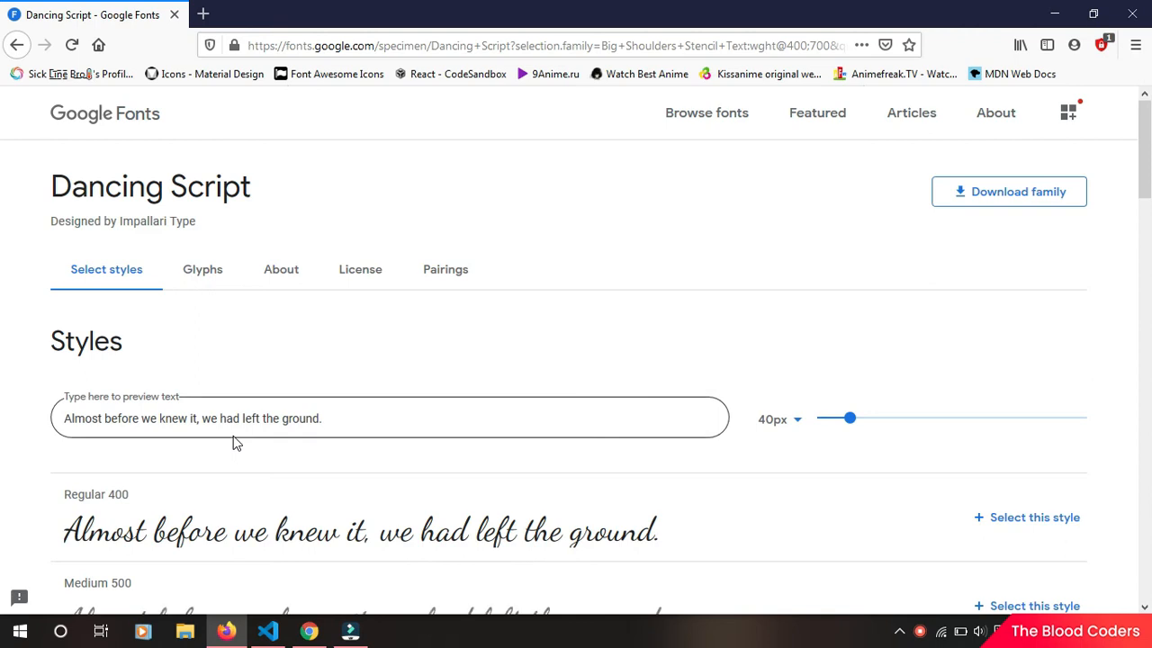
Step: Select Dancing Script Regular 400, view the combined embed code, and return to VS Code
scroll("down", 3)
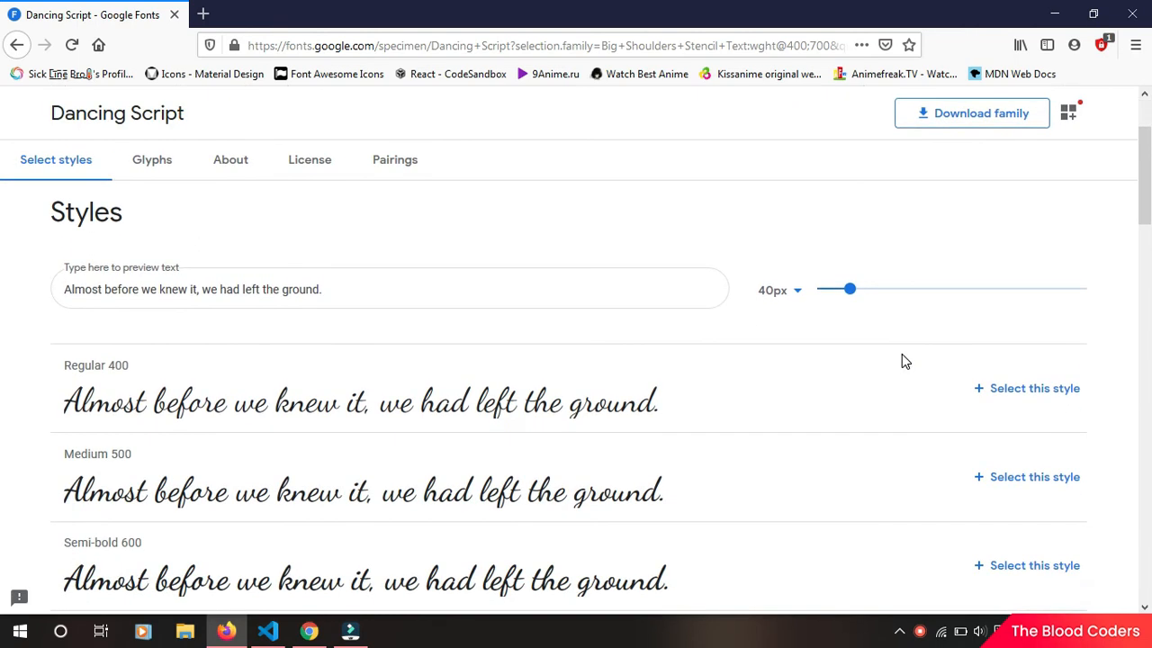
left_click(1035, 389)
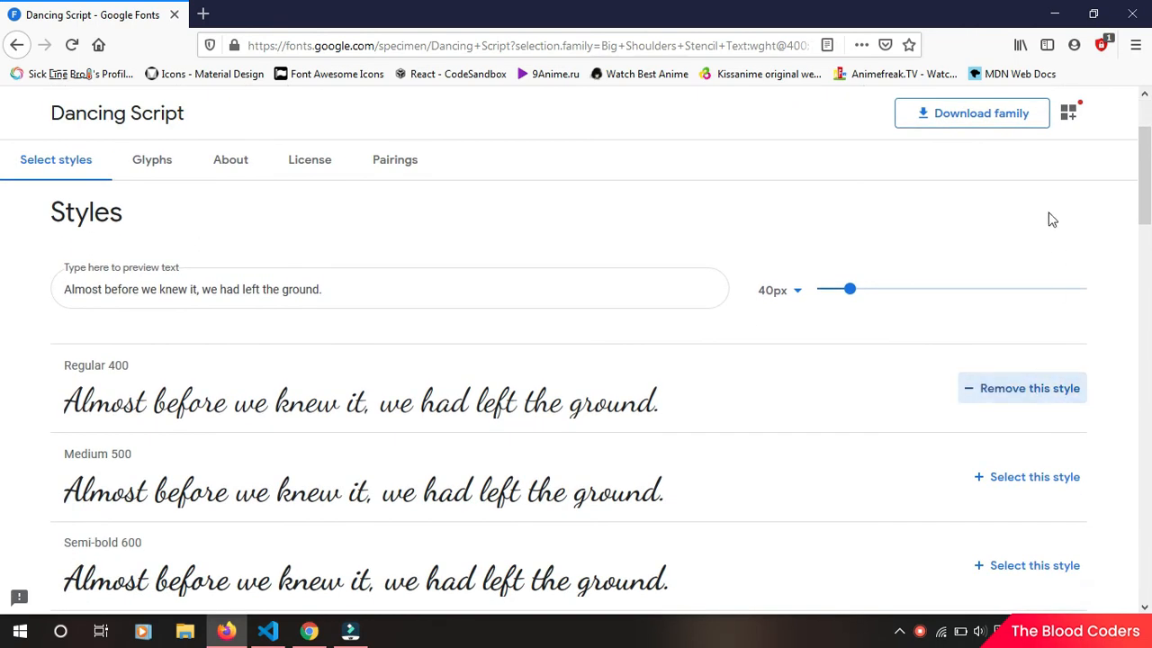
left_click(1069, 112)
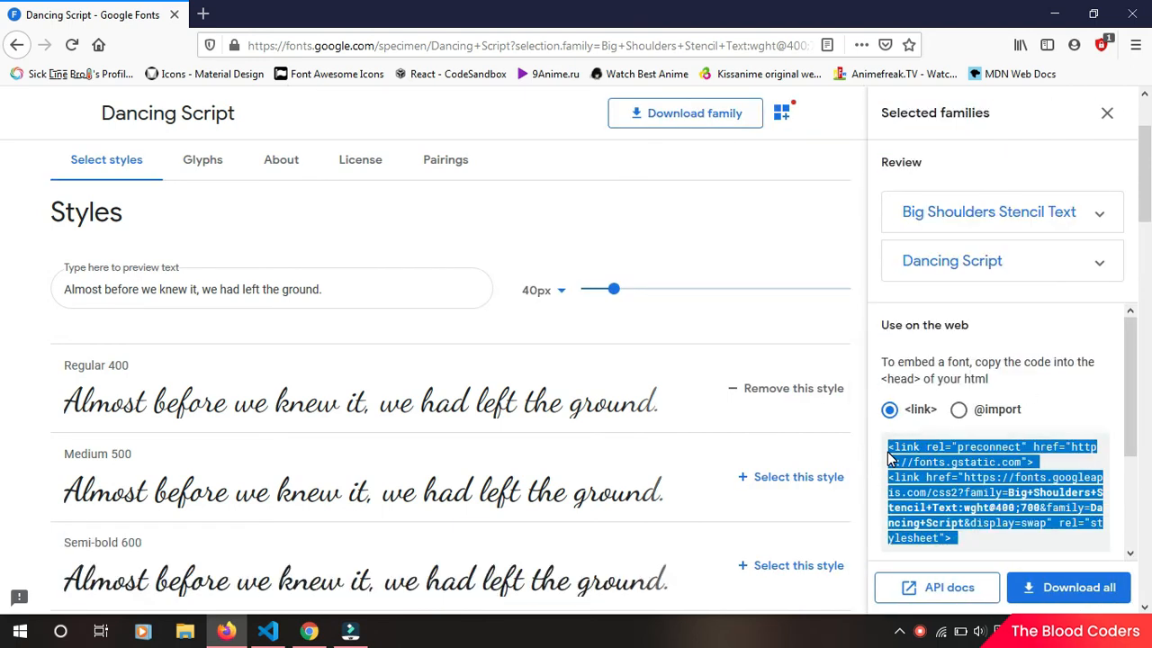
scroll("down", 3)
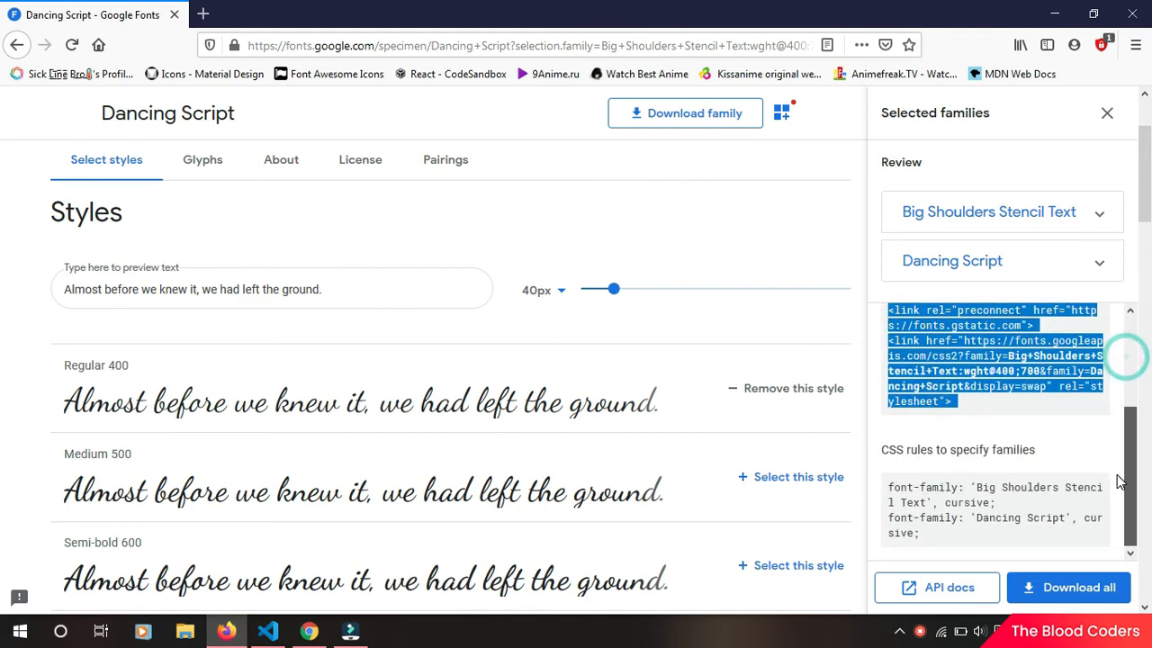
left_click(267, 630)
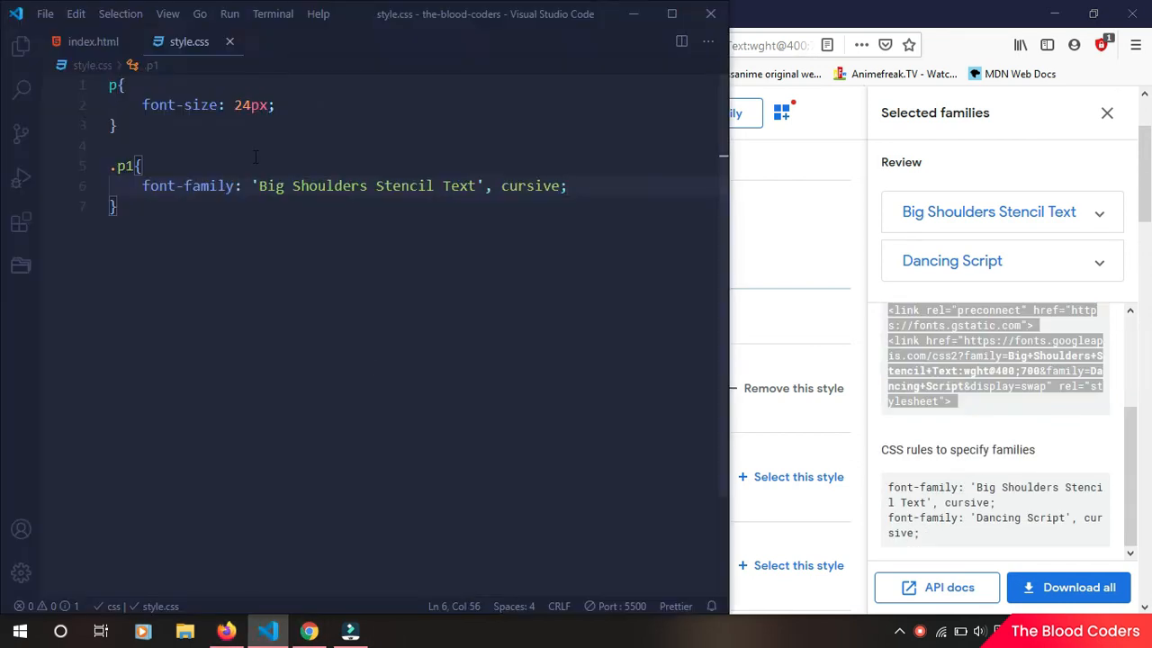
Step: Replace index.html's Google Fonts link so it loads Big Shoulders Stencil Text and Dancing Script
left_click(93, 42)
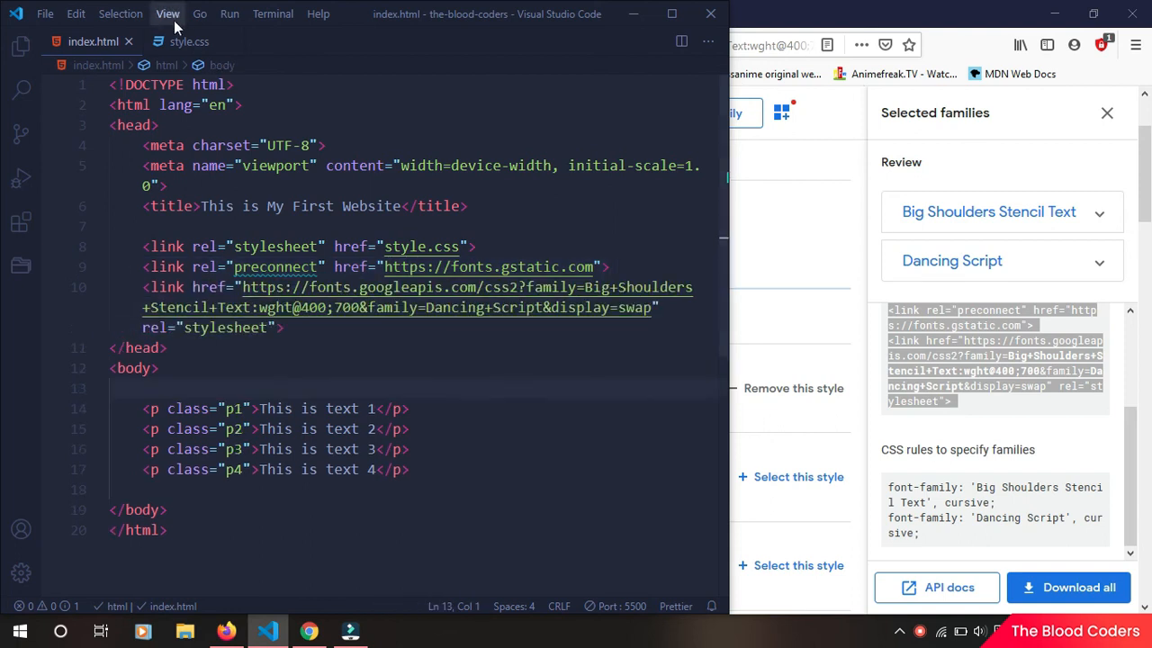
left_click(195, 41)
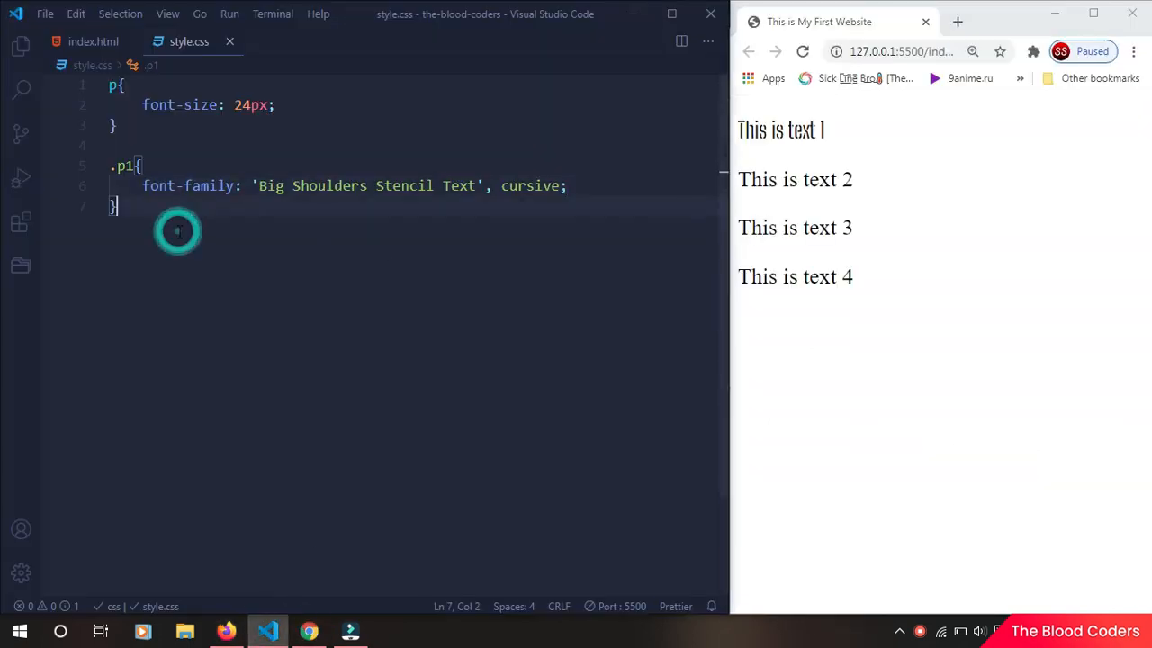
Step: Add a .p2 rule with font-family 'Dancing Script', cursive and raise paragraph font-size to 32px
type("p2")
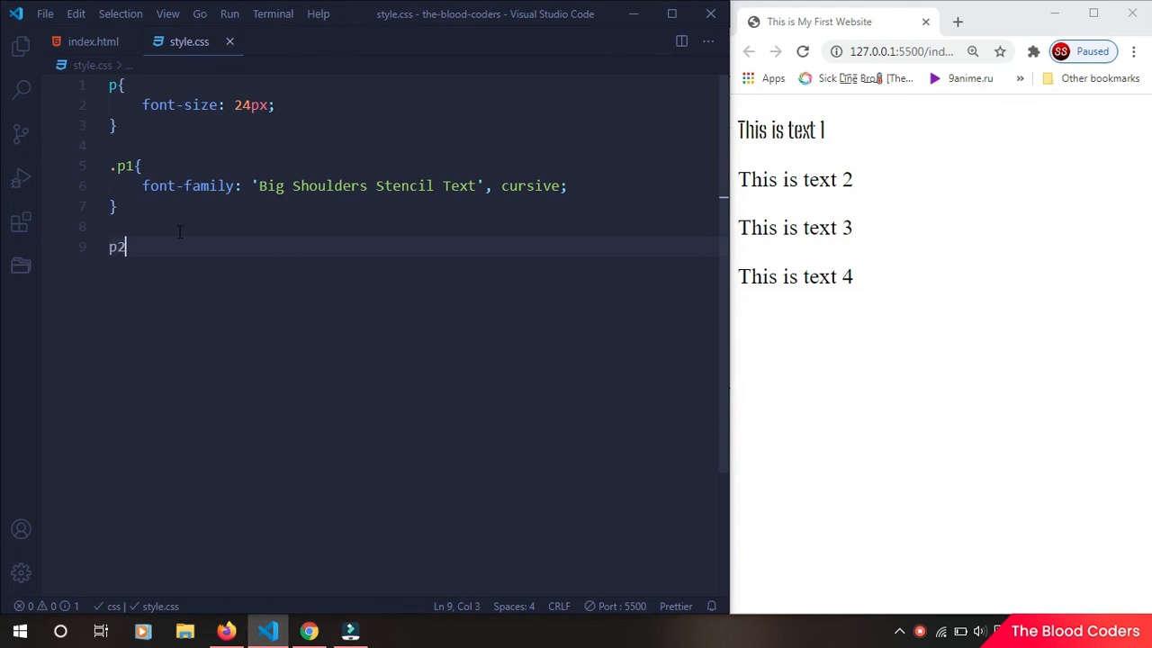
type(".p2{")
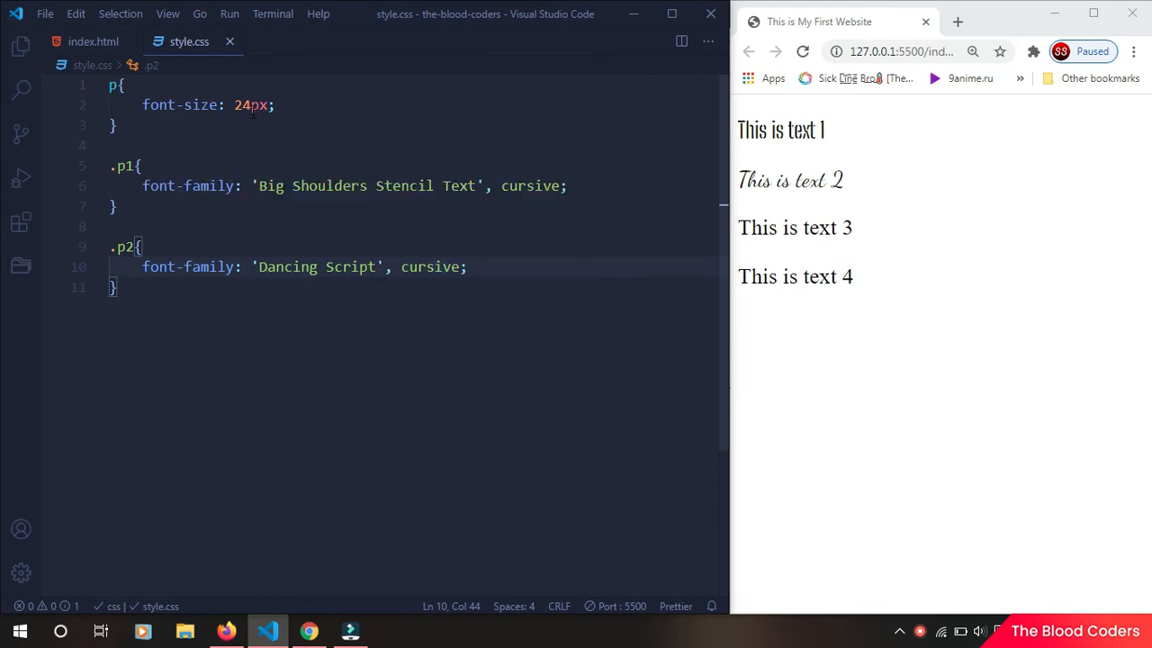
type("32")
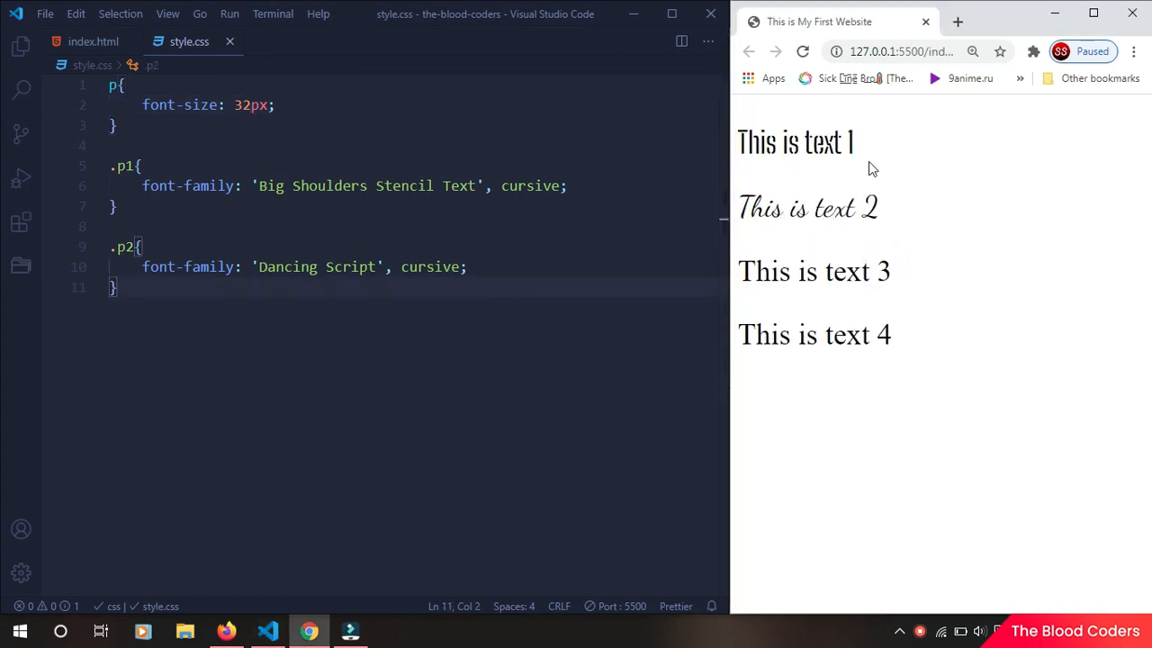
double_click(808, 209)
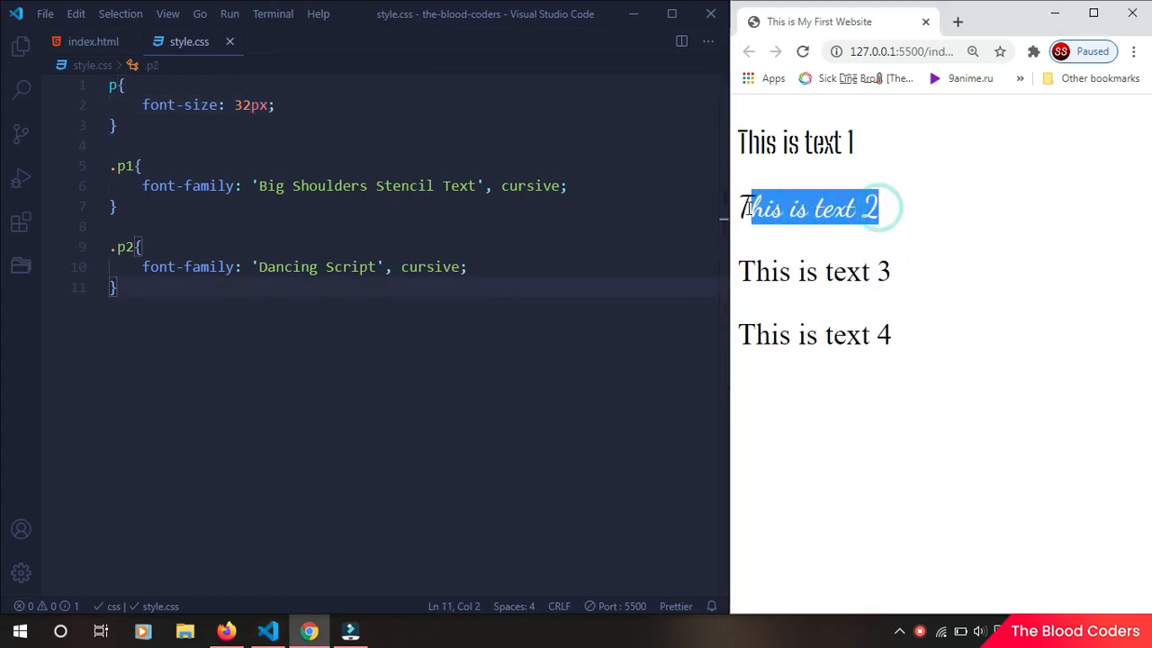